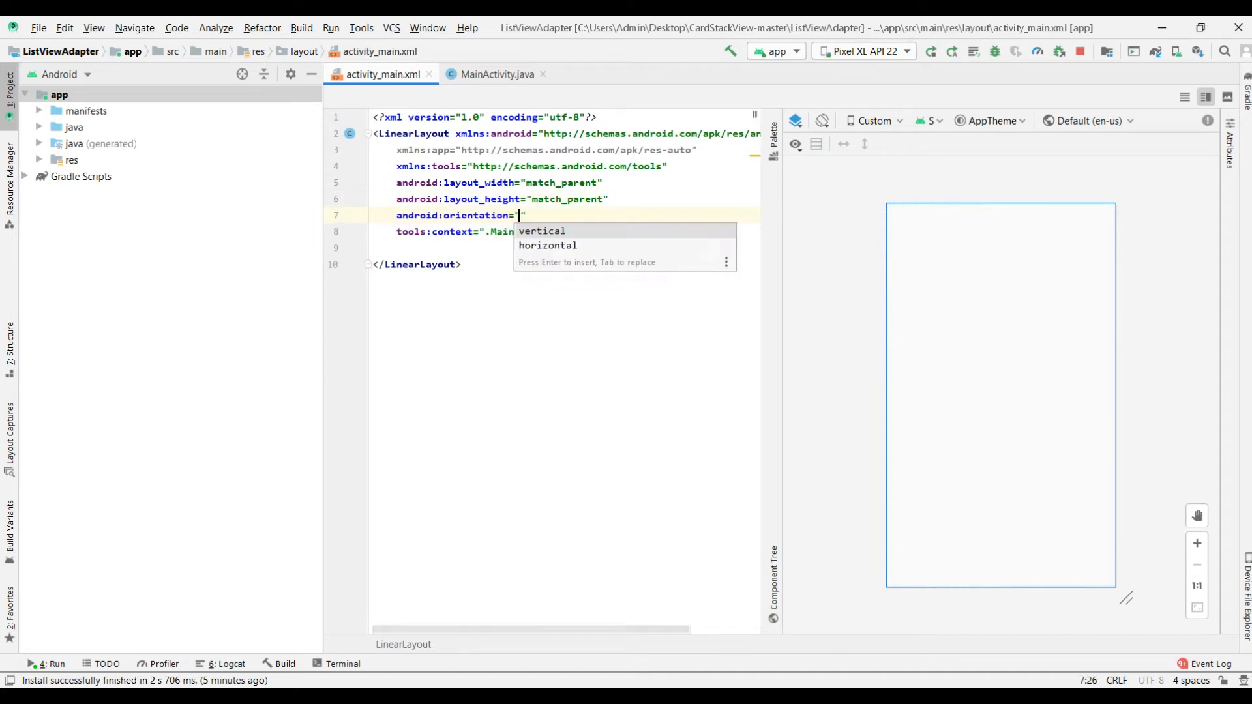
Step: Make the LinearLayout vertical and add a match_parent ListView with android:id="@+id/countriesList"
key("enter")
type("<ListView")
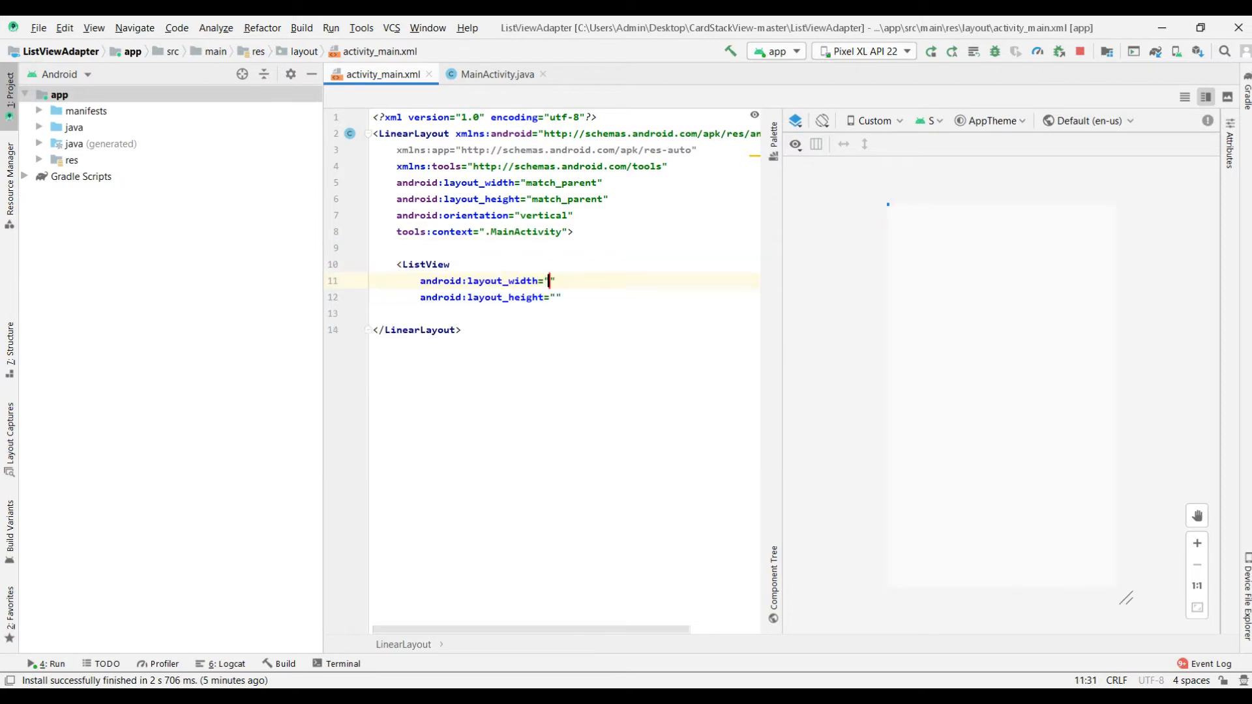
type("match_parent")
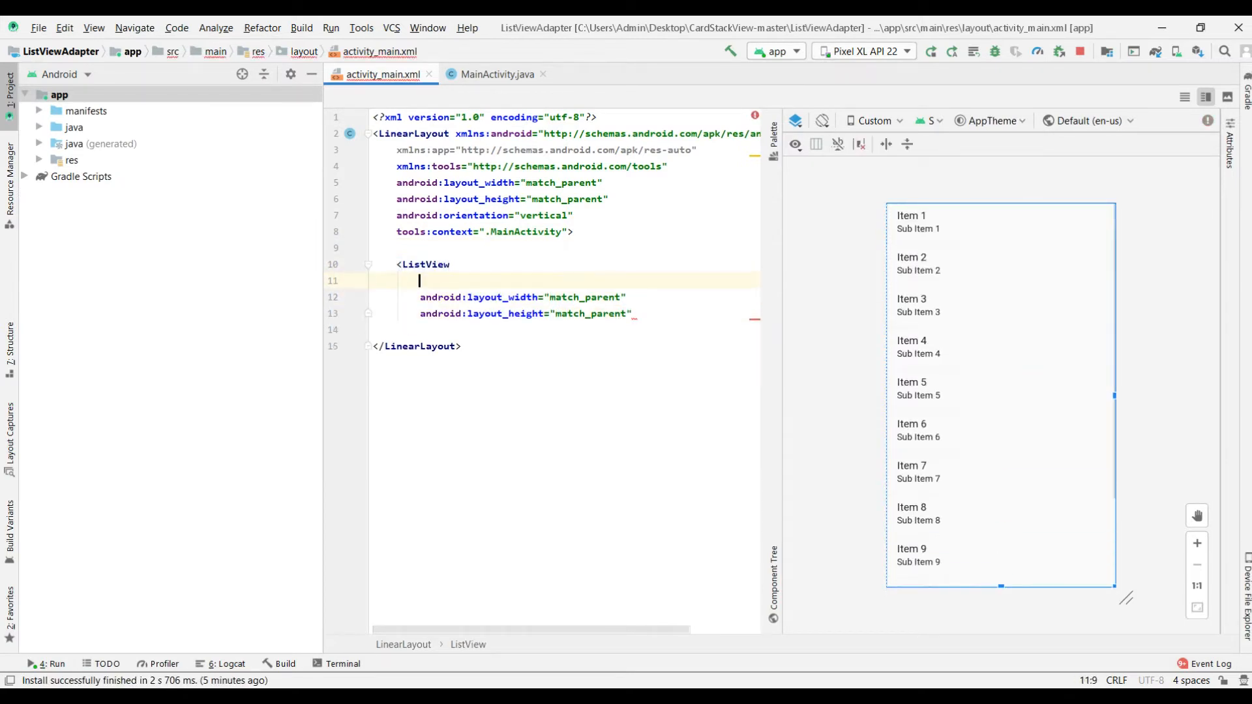
type("android:id=\"")
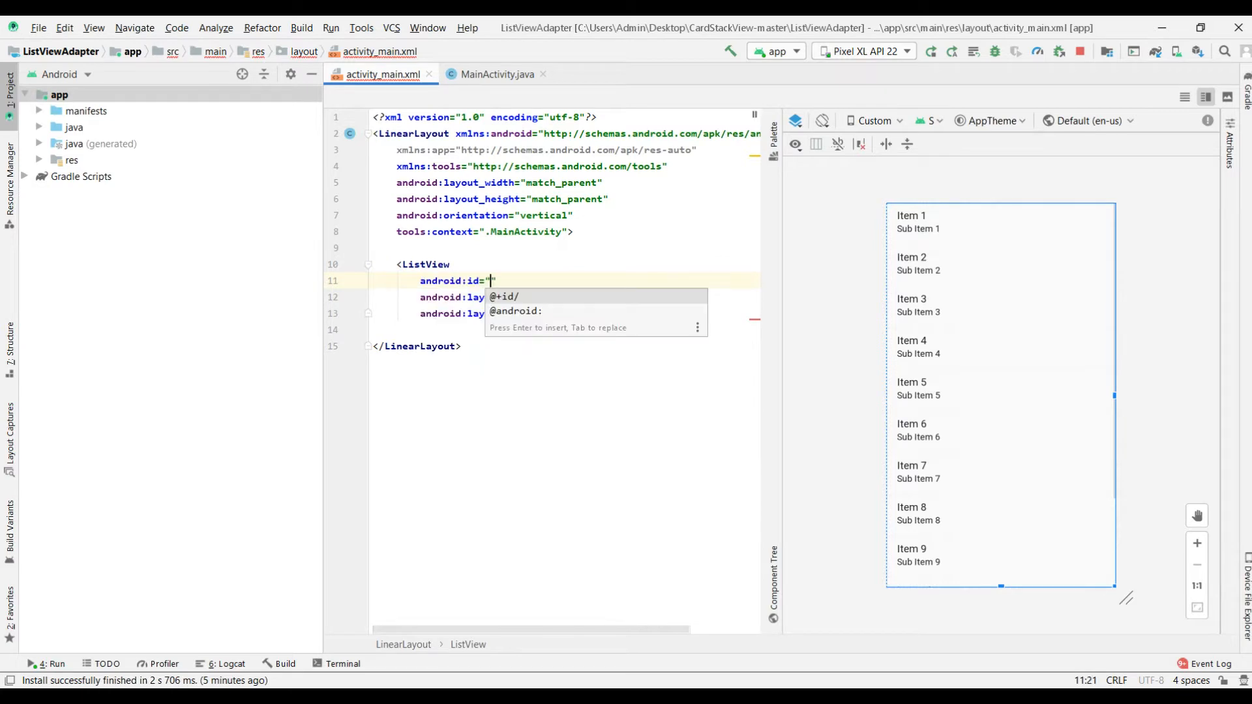
type("@+id/c")
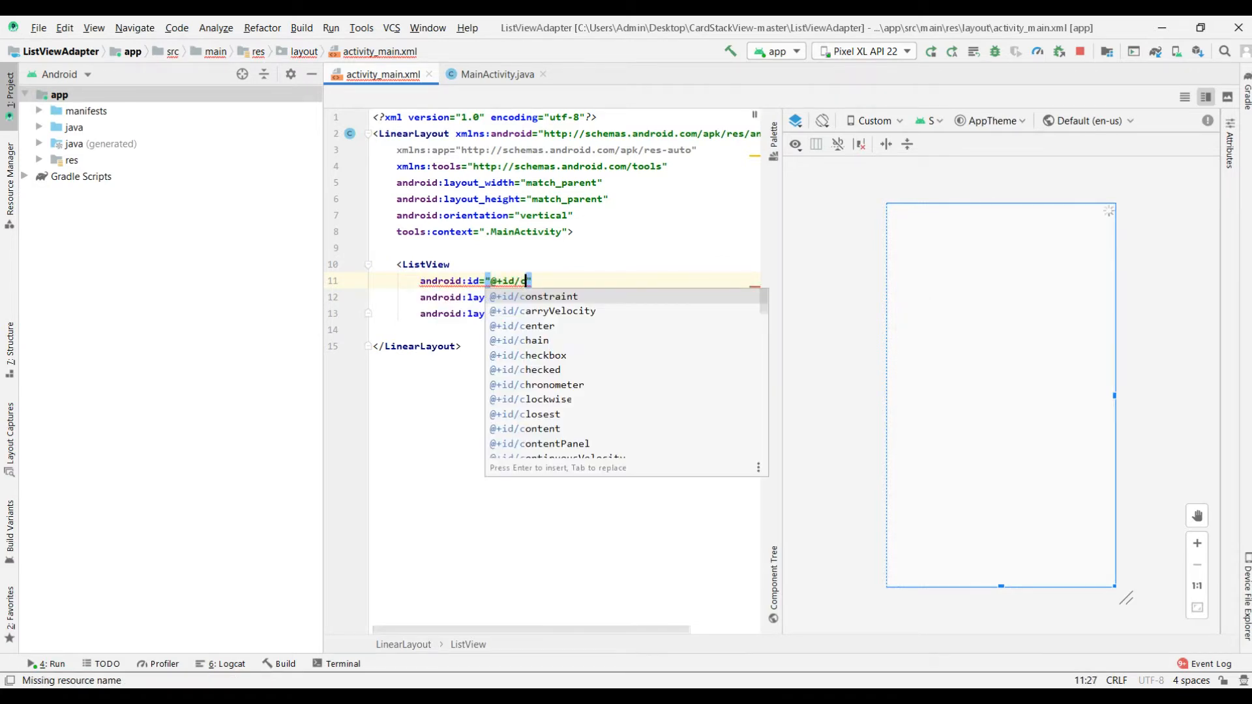
type("ountries")
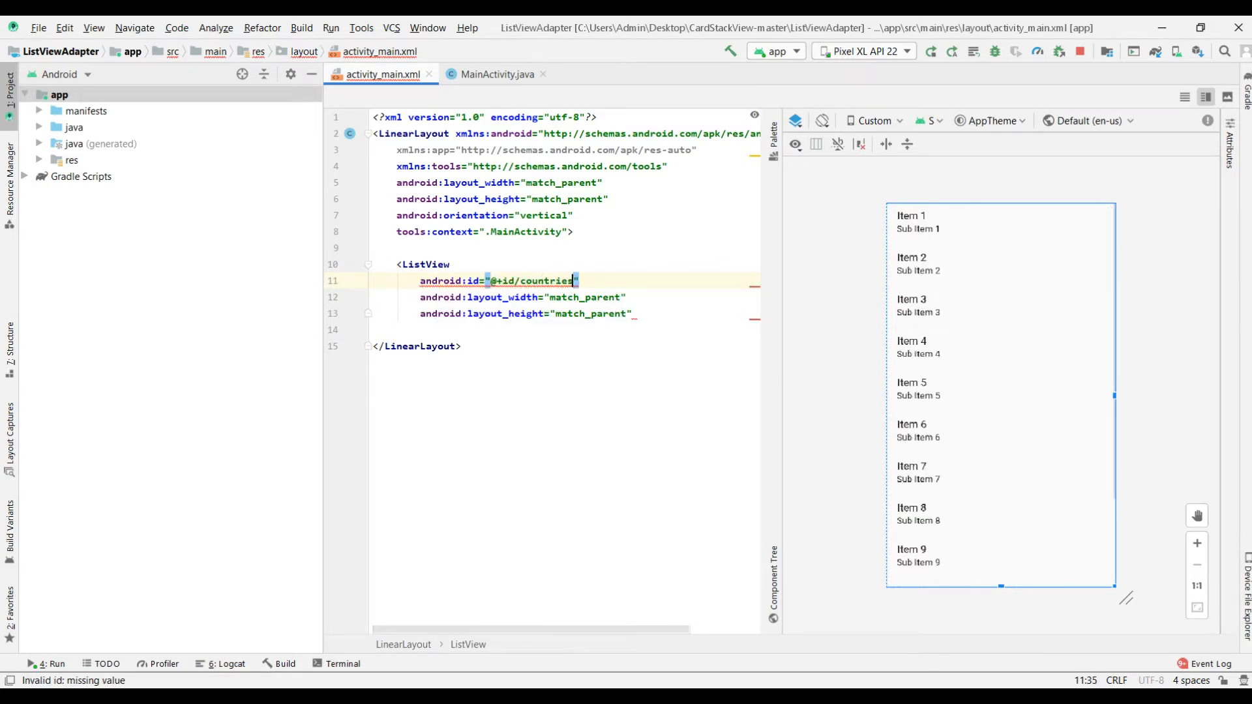
type("List")
left_click(528, 313)
type("/>")
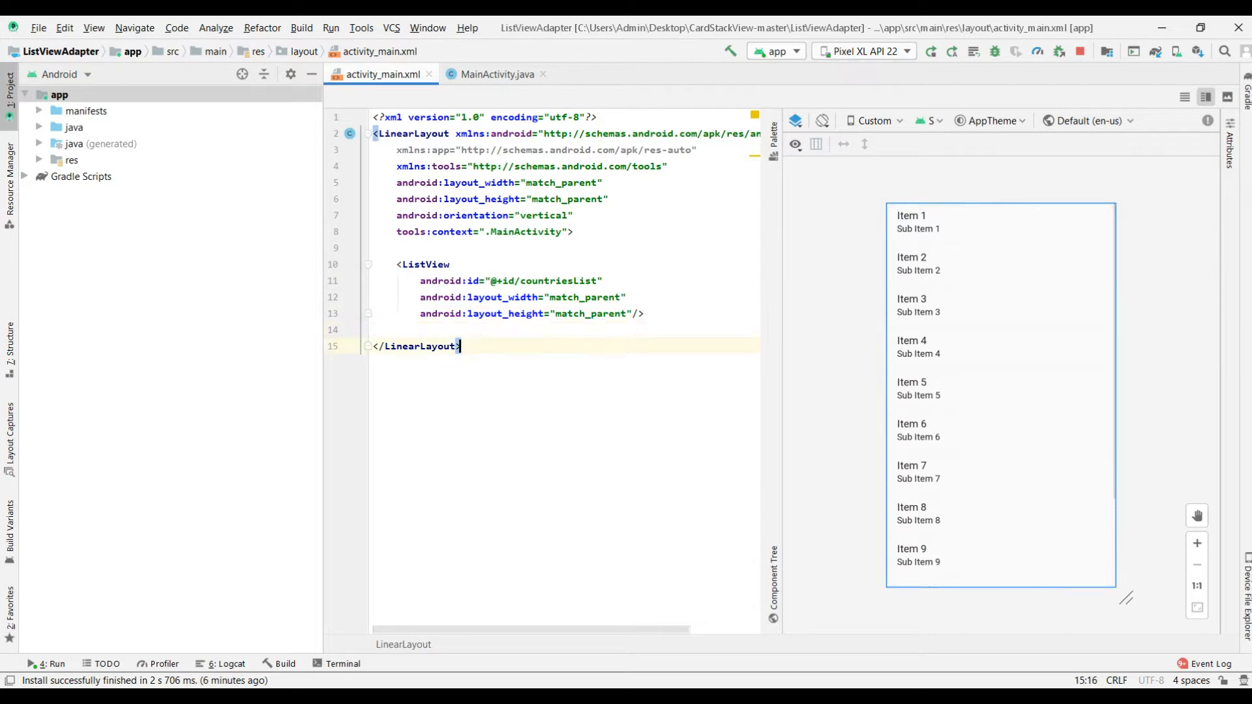
Step: In MainActivity.java, declare an empty String[] countriesArray = {} field above onCreate
left_click(496, 73)
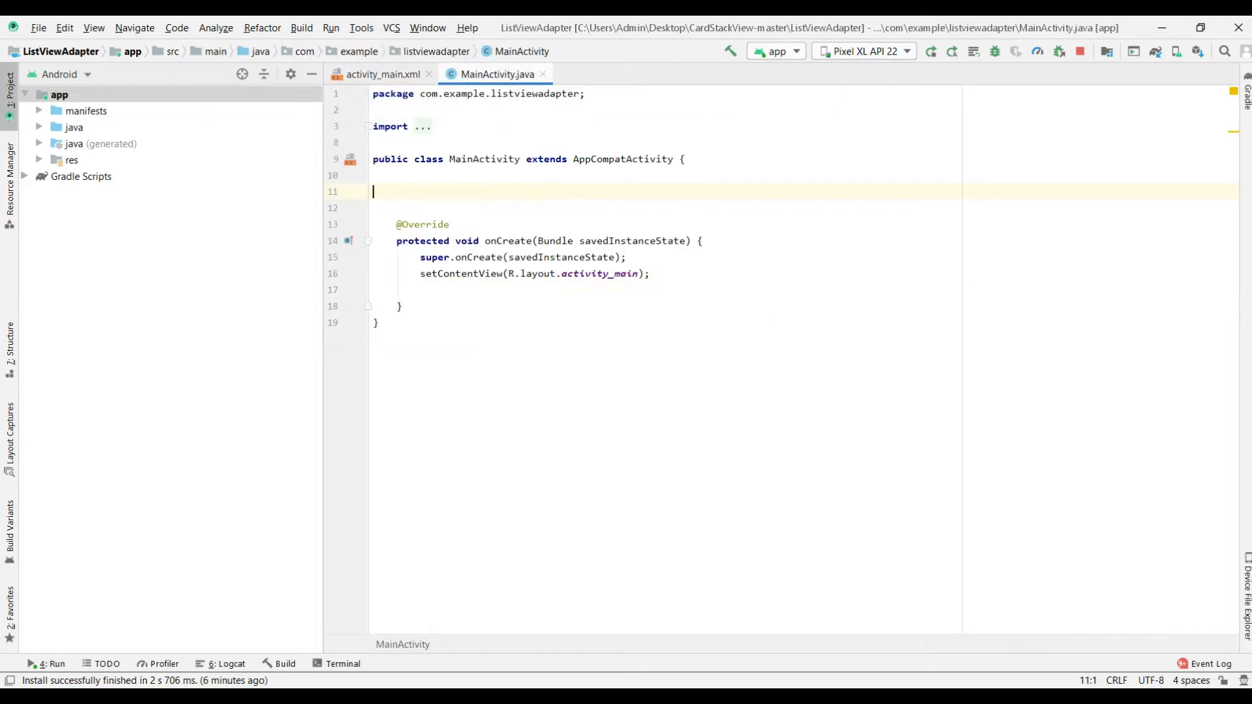
type("Strin")
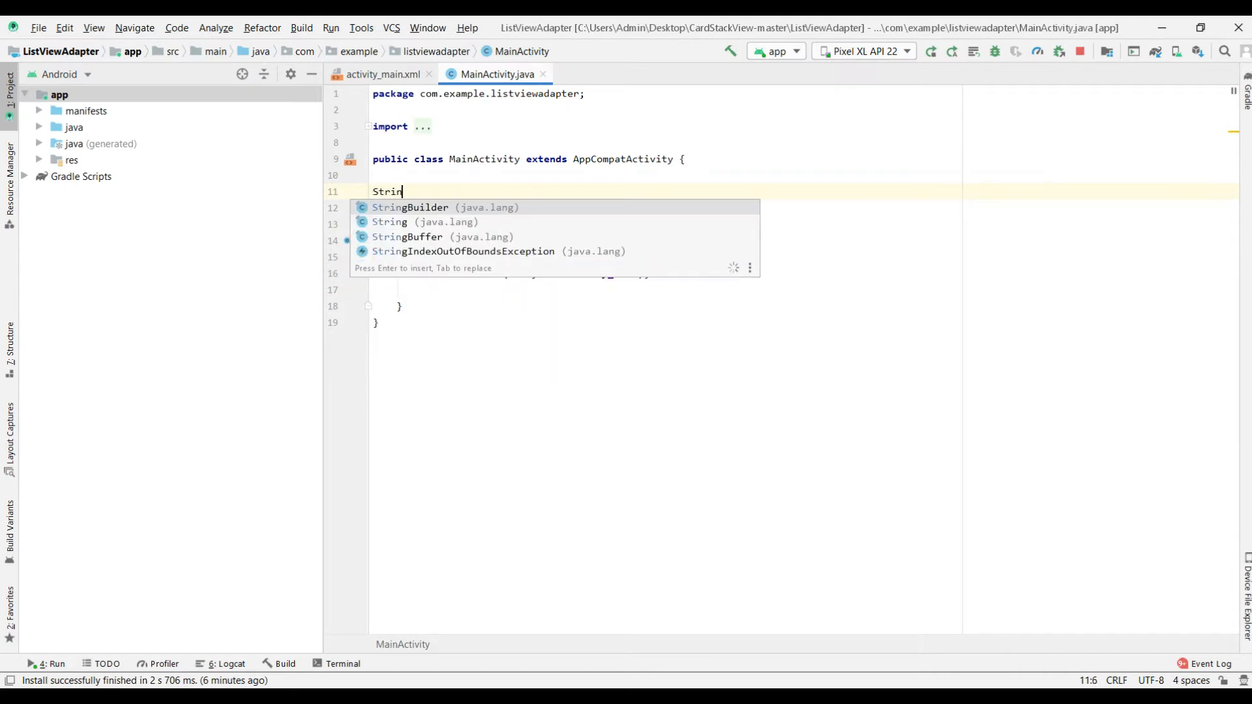
type("g[]")
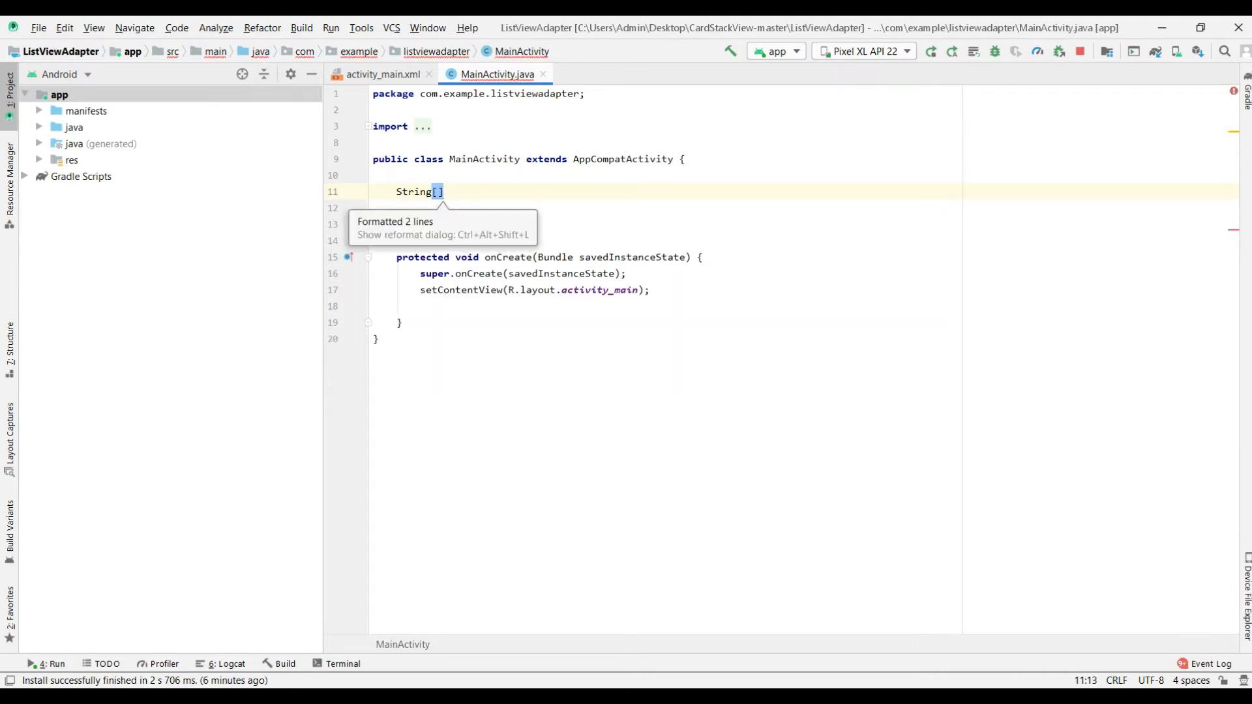
type("countries")
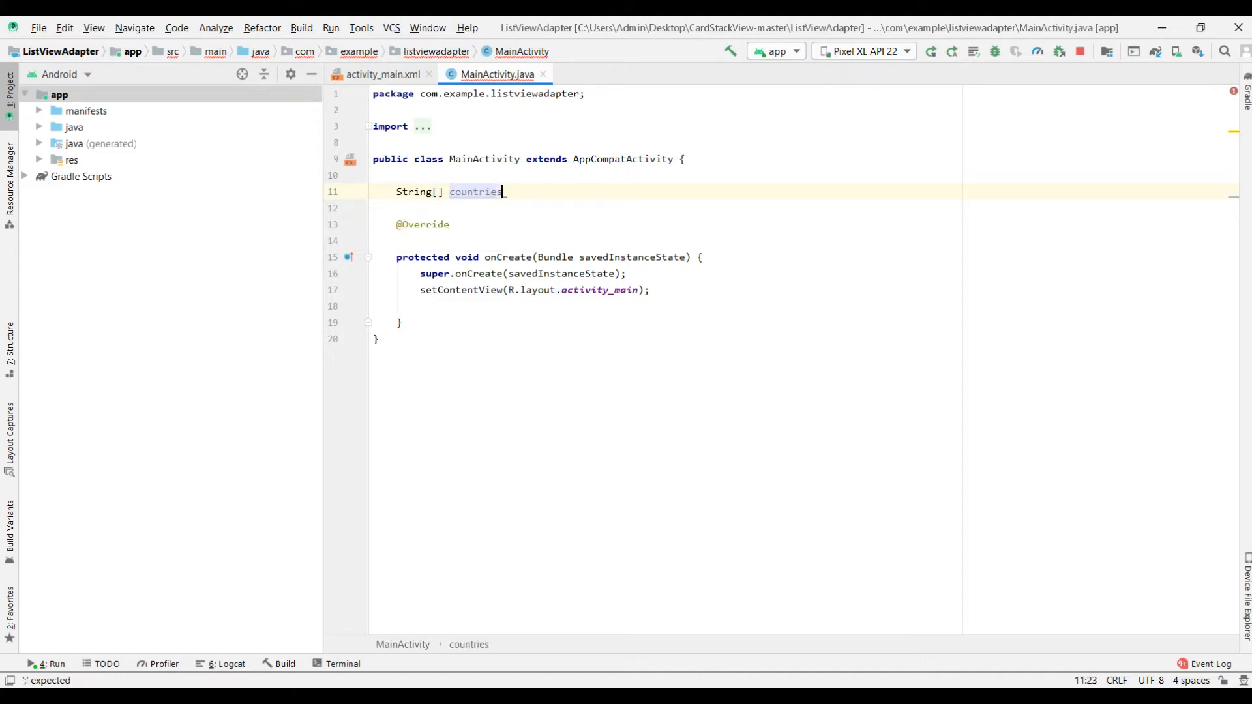
type("Array")
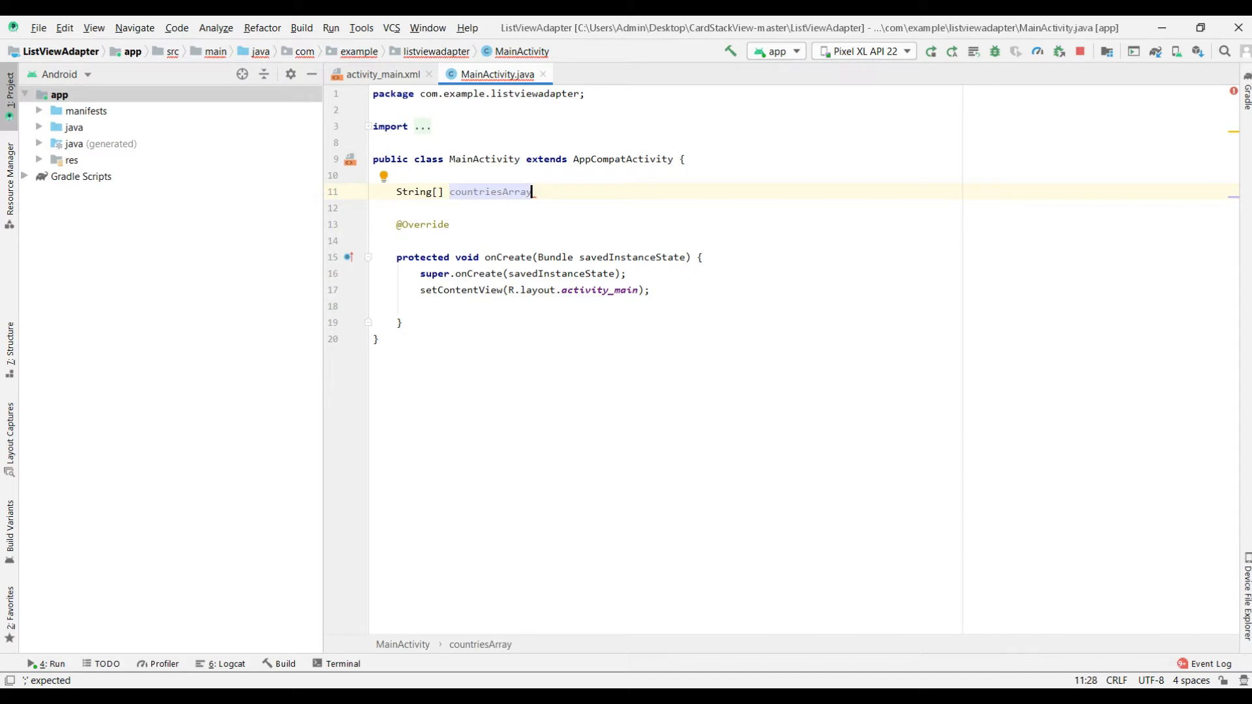
type("= {}")
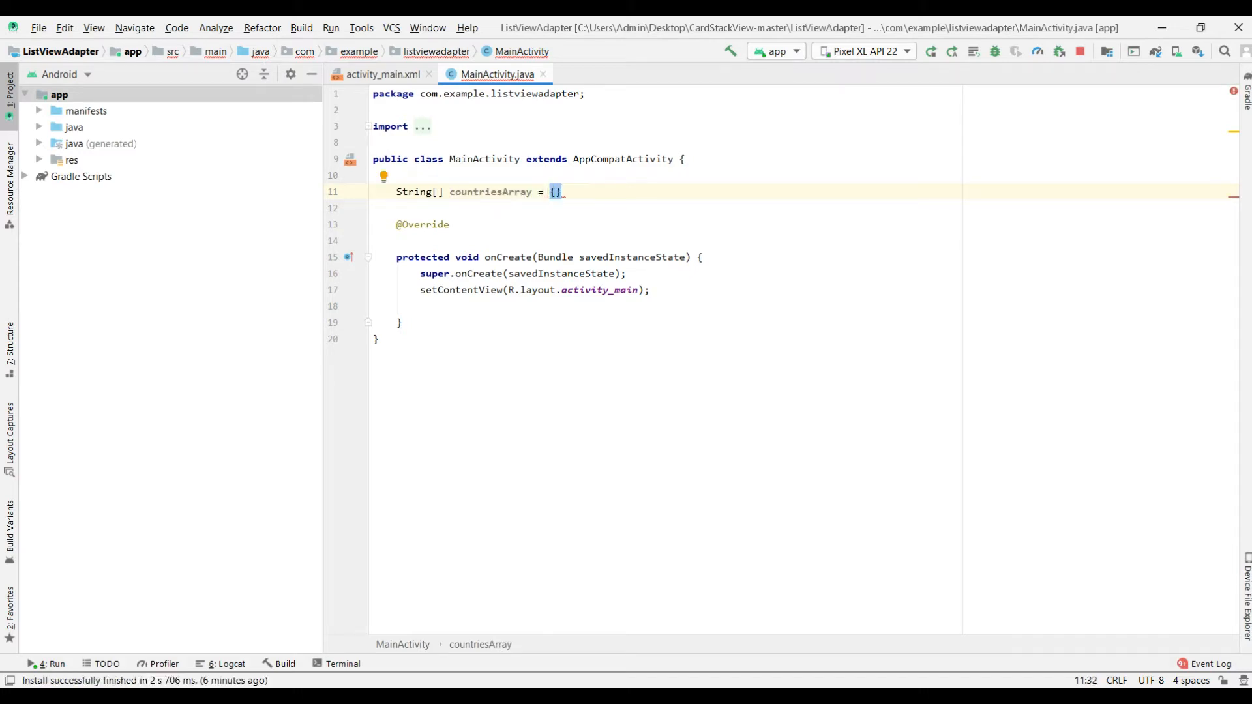
Step: Fill countriesArray with Germany, Poland, USA, UAE, Ukraine, France and Italy
type("\"d\"")
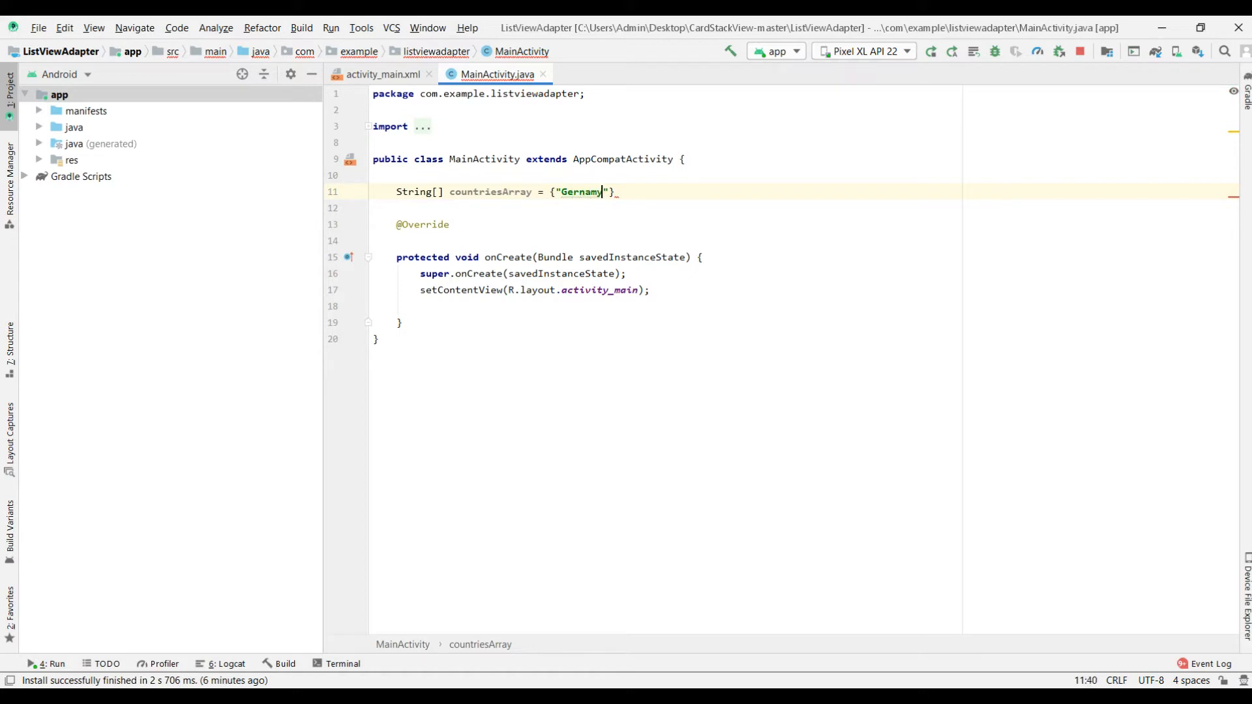
type(",\"Poland\",\"USA")
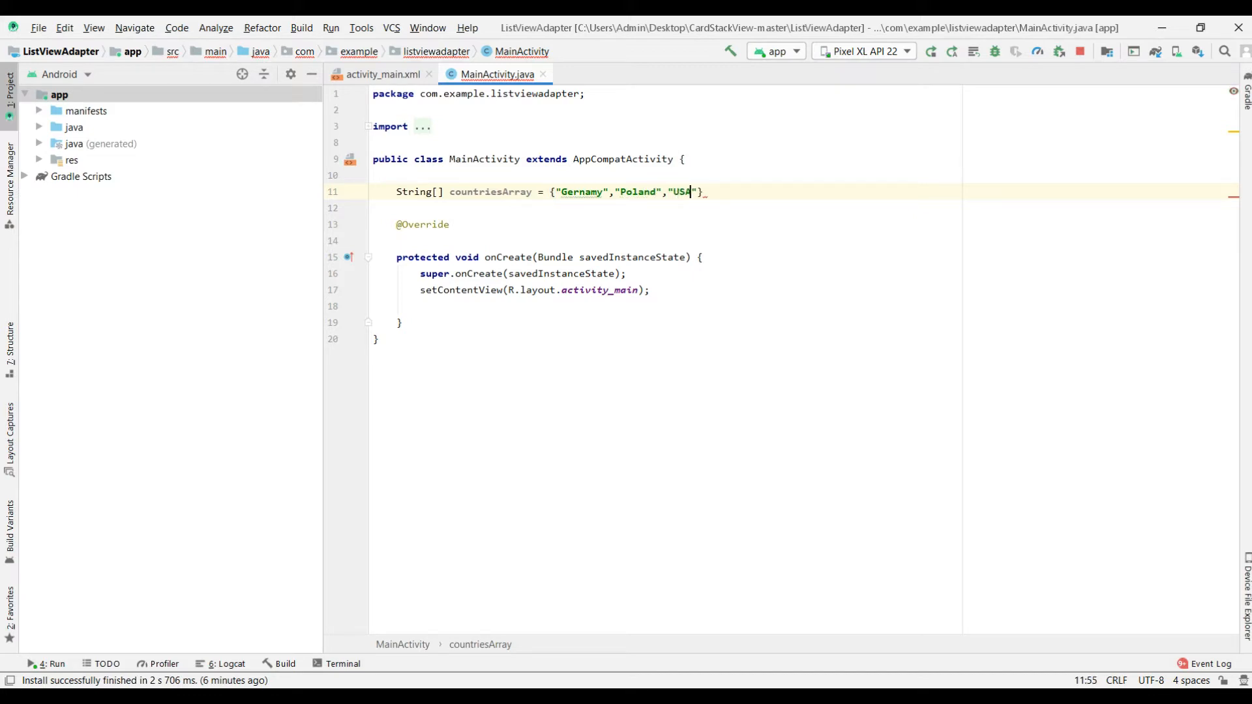
type(",\"\"")
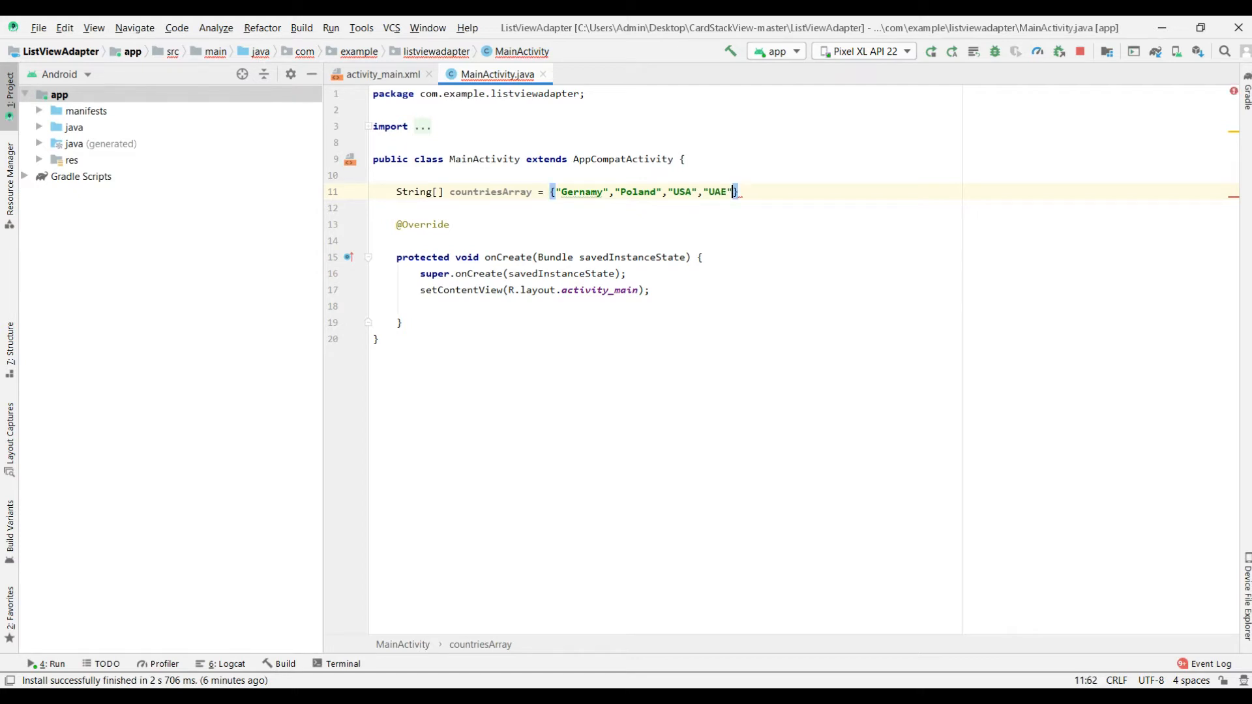
type(",\"")
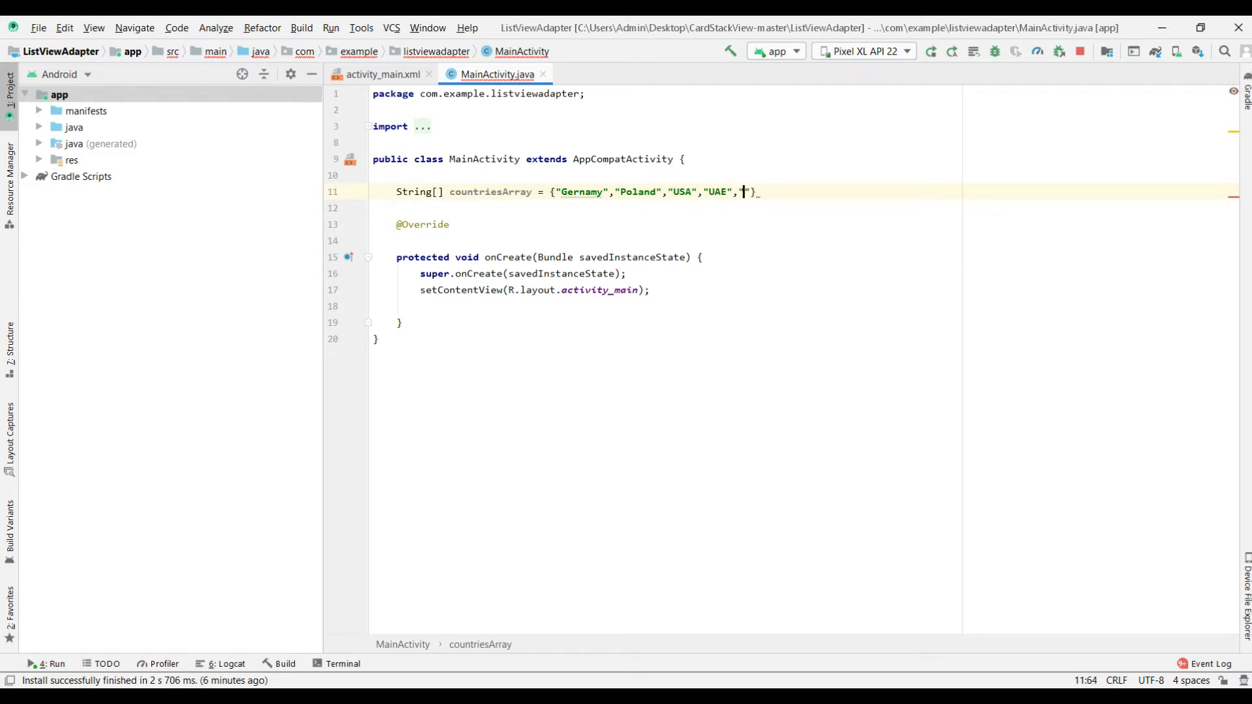
type("Ukraine\",\"France")
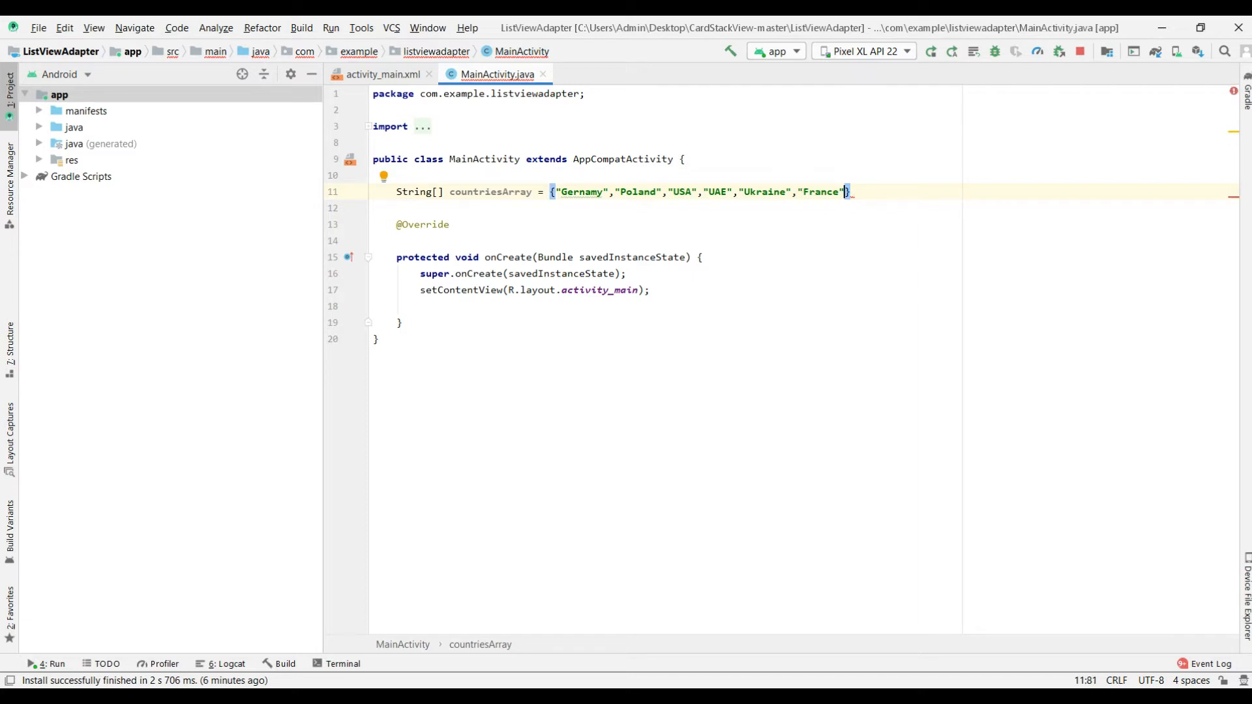
type(",\"\"")
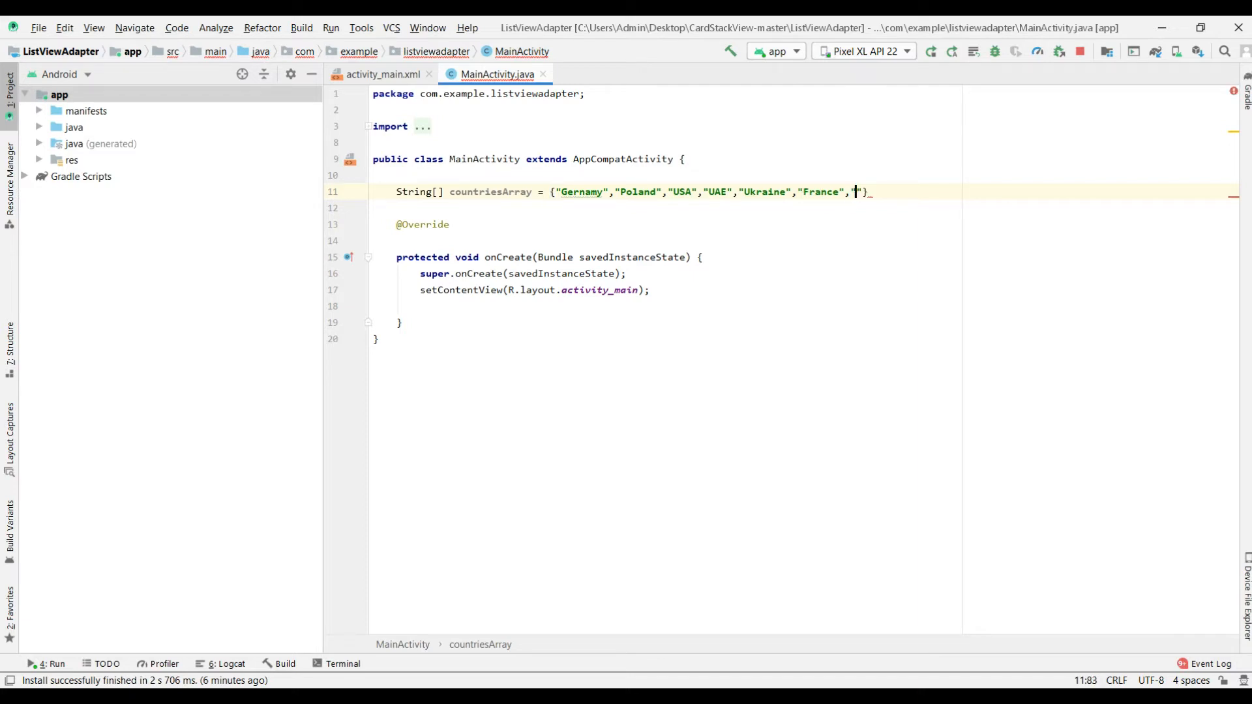
type("Italy")
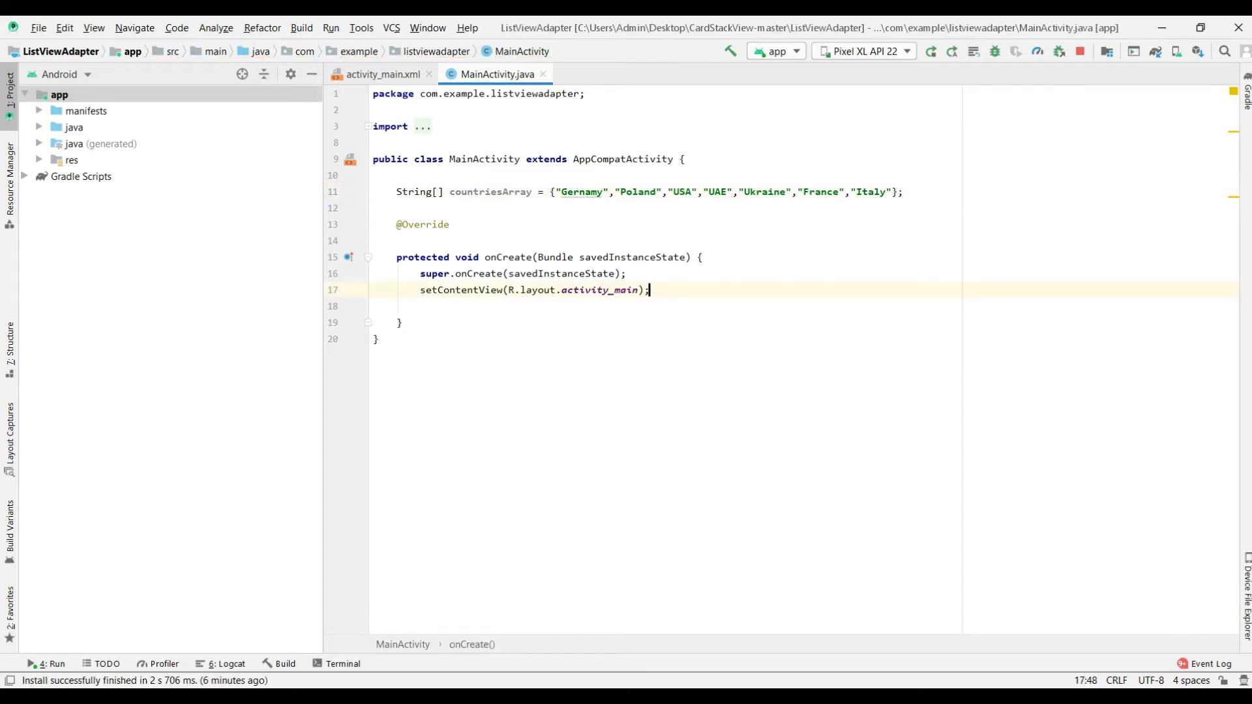
Step: Write ListView countriesList = (ListView) findViewById(R.id.countriesList); inside onCreate
type("ListView")
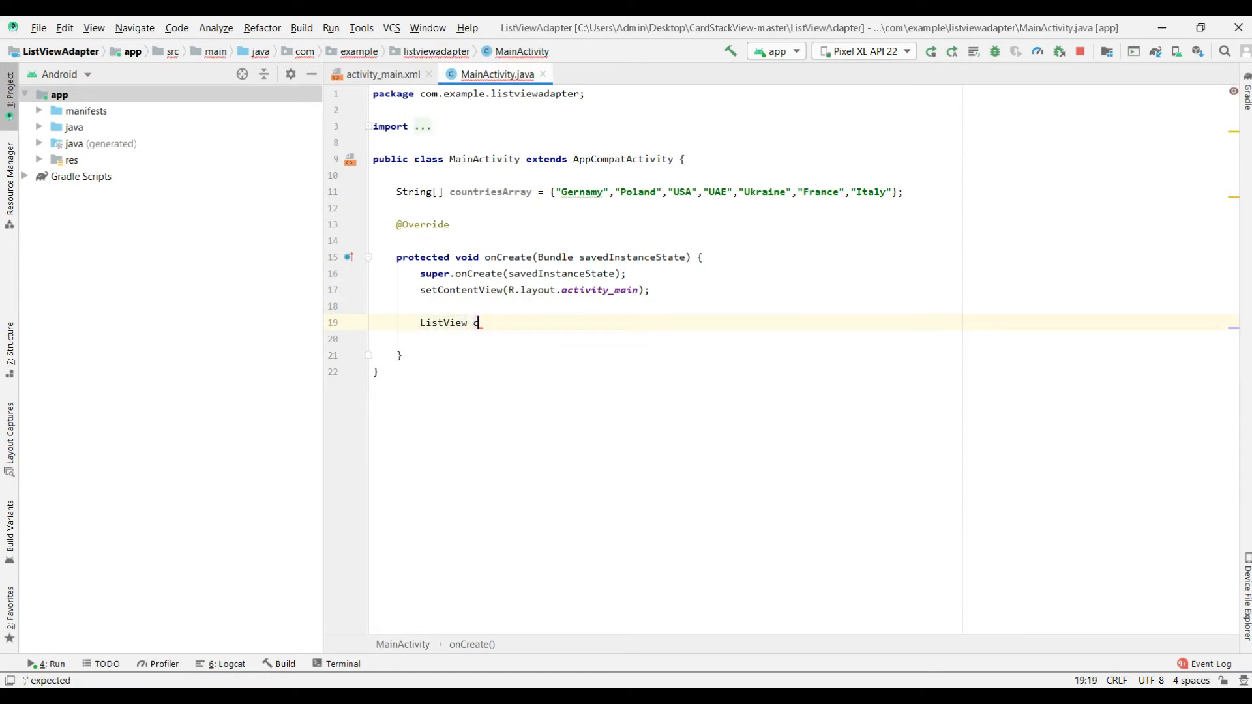
type("countriesList")
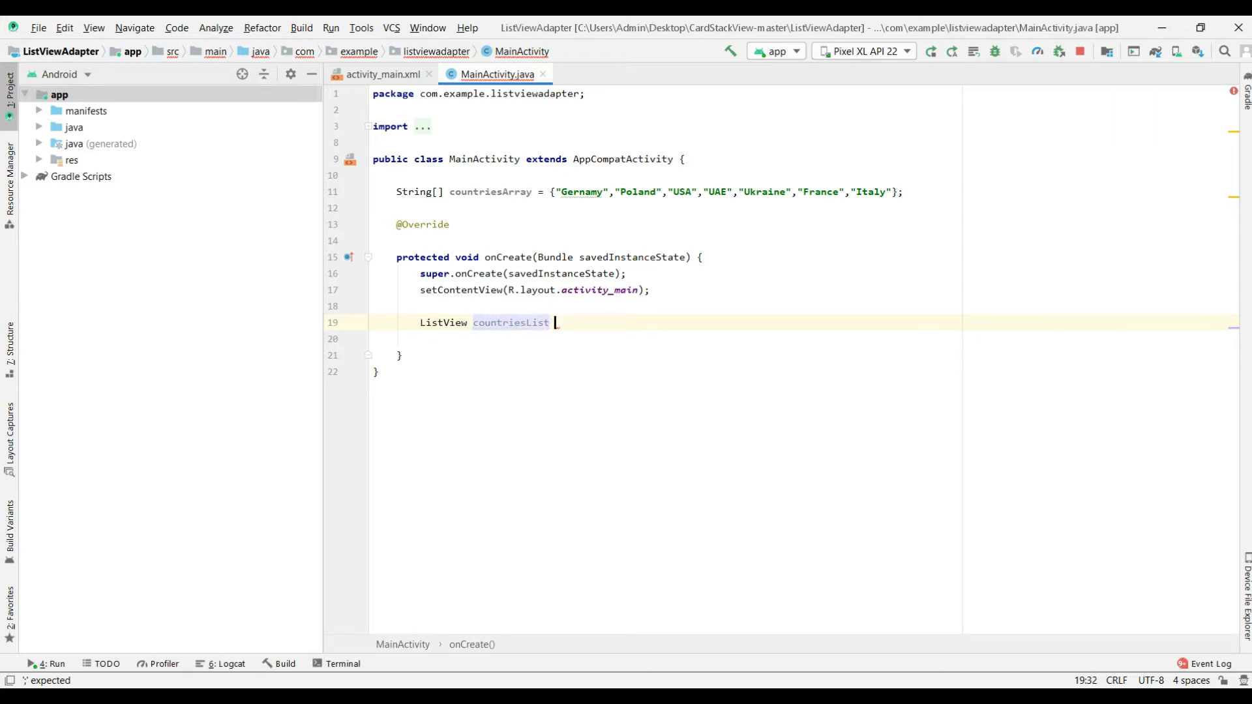
type("= ()")
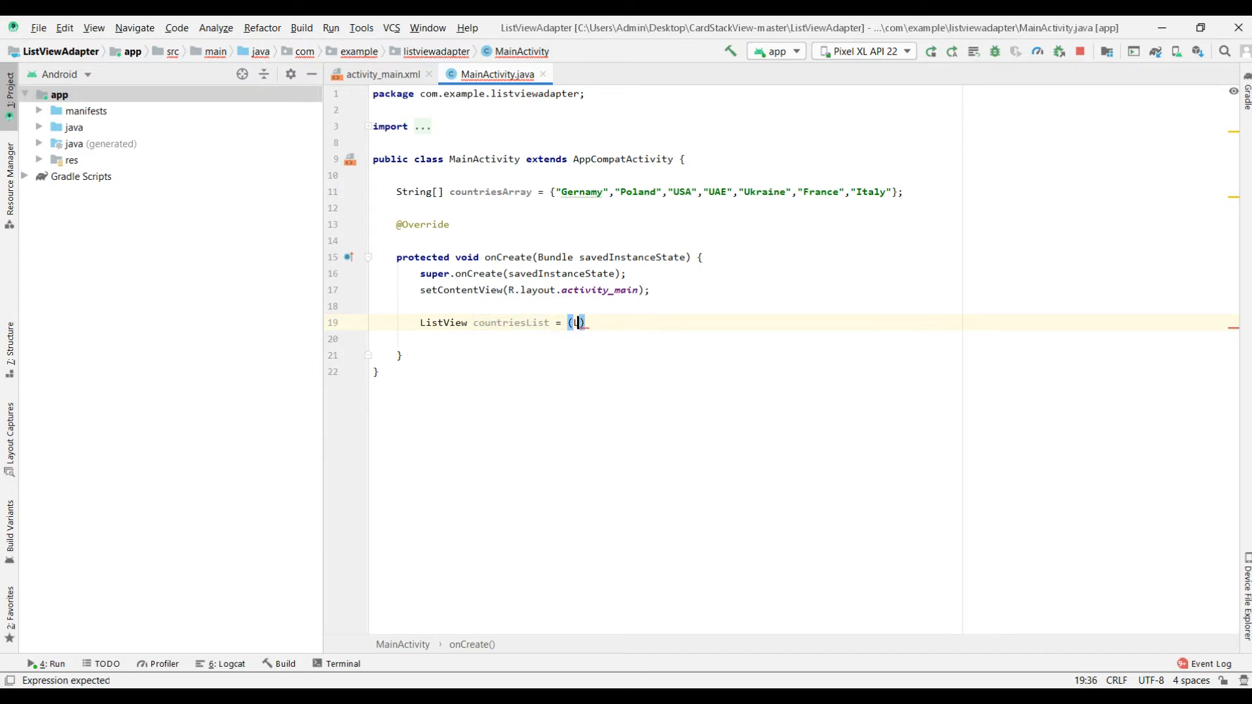
type("ListView")
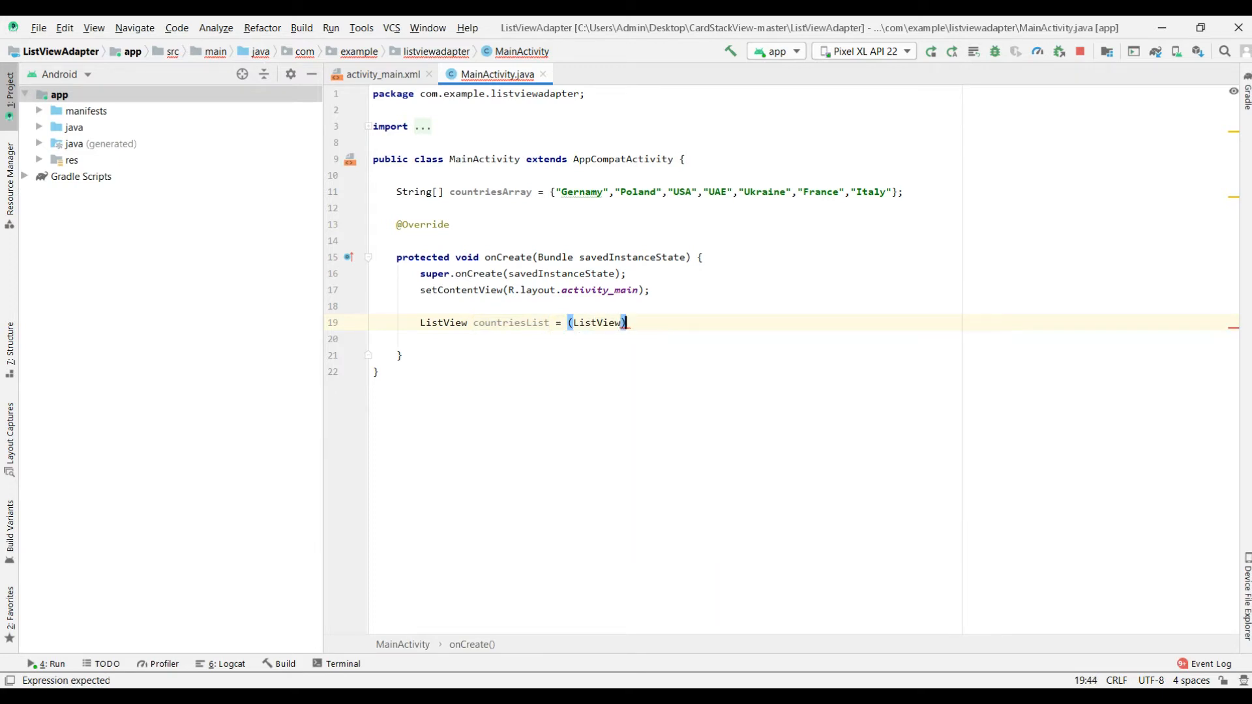
type("findViewById(R.id.co")
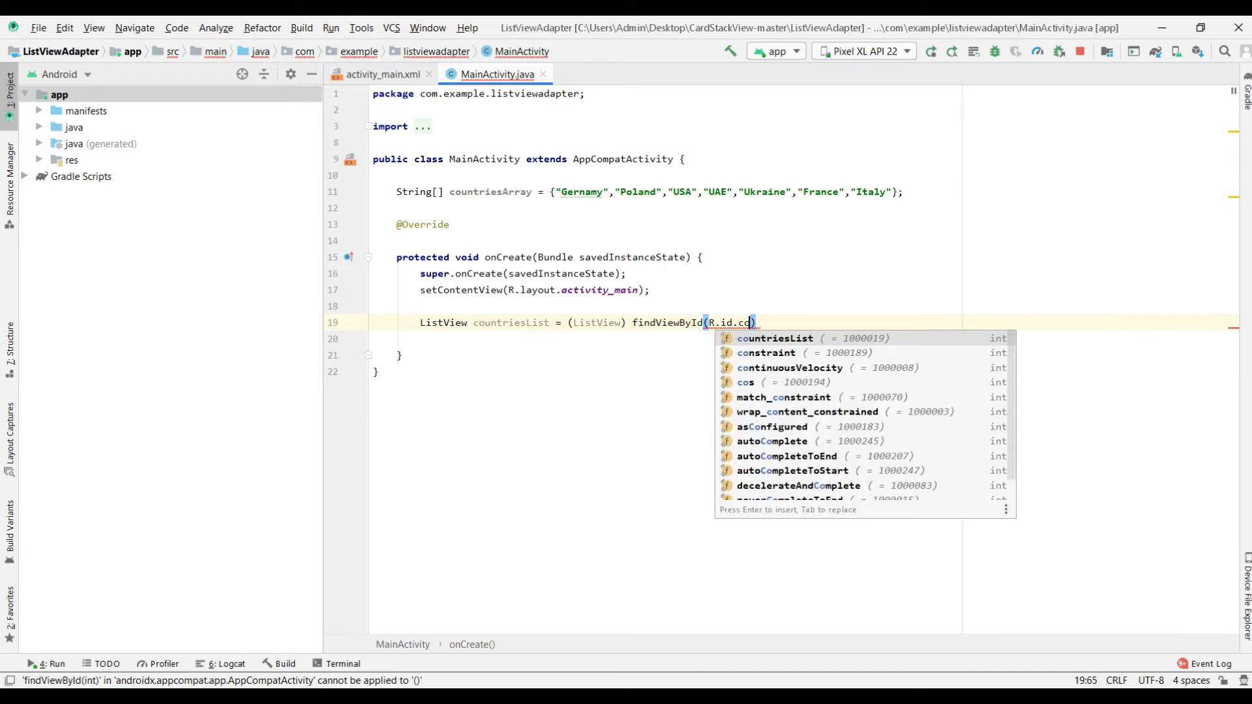
type("o")
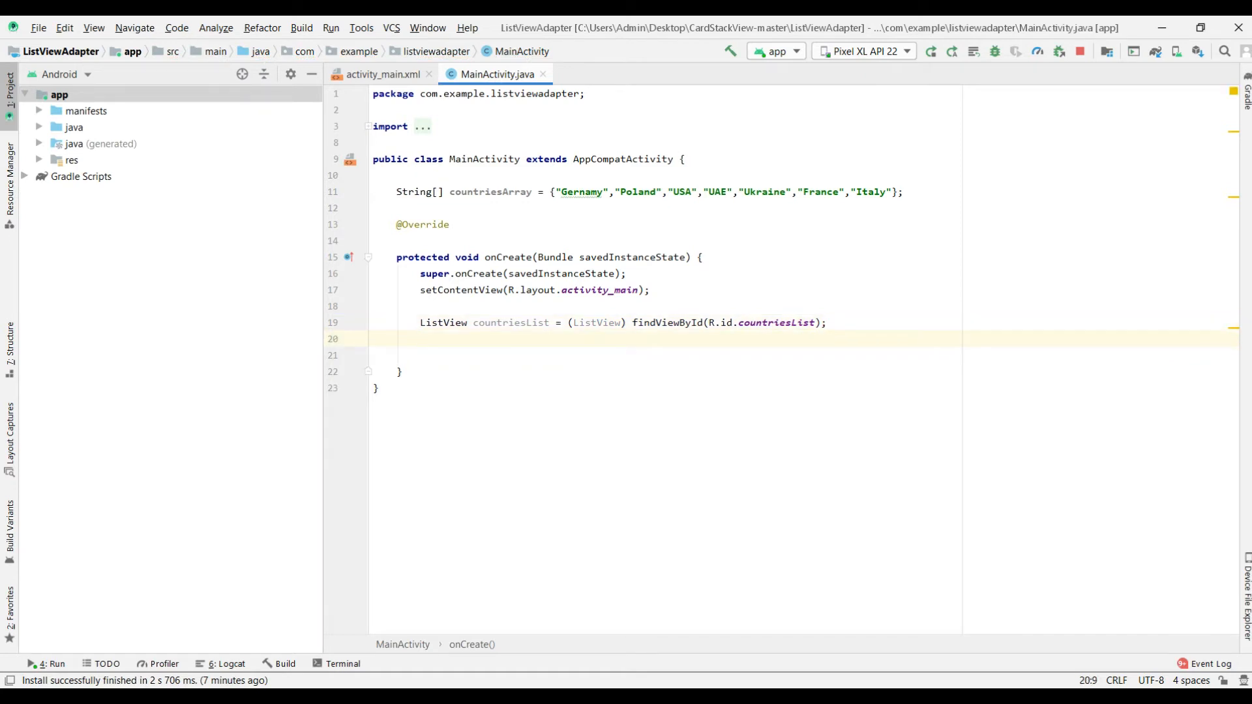
Step: Start ArrayAdapter<String> adapter = new ArrayAdapter<String>(this ...); in onCreate
type("ArrayAdapter<>")
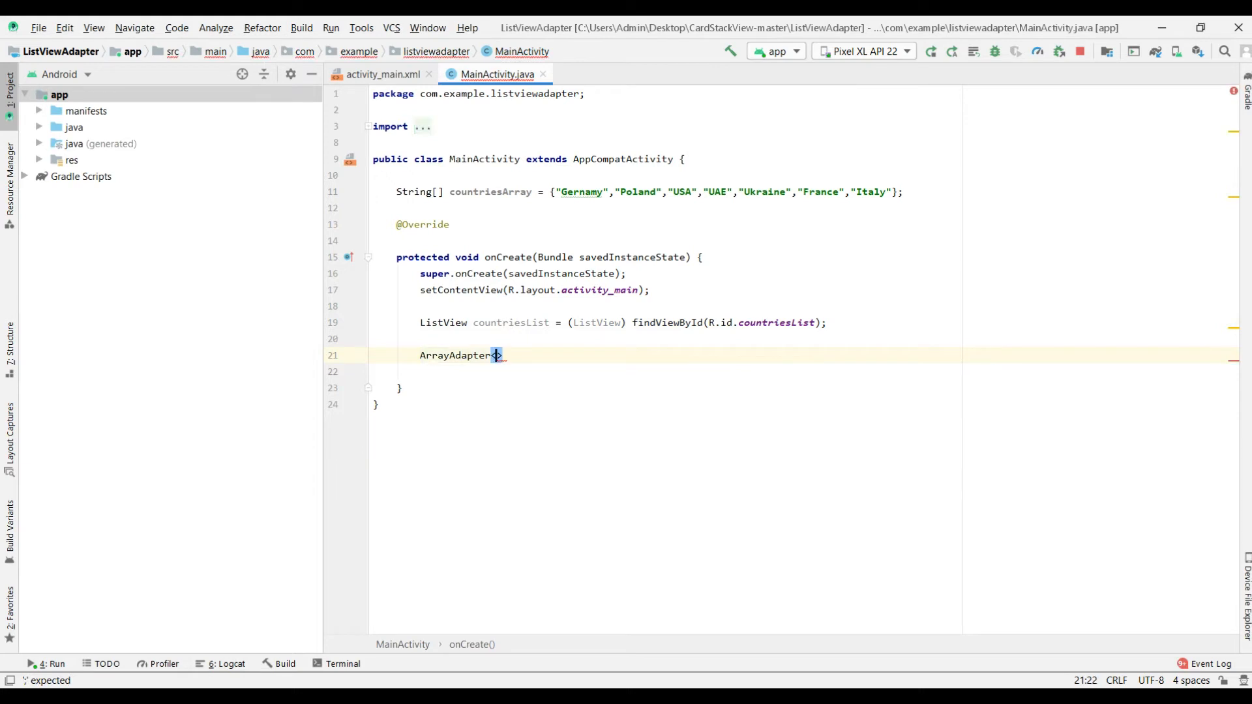
type("<String>")
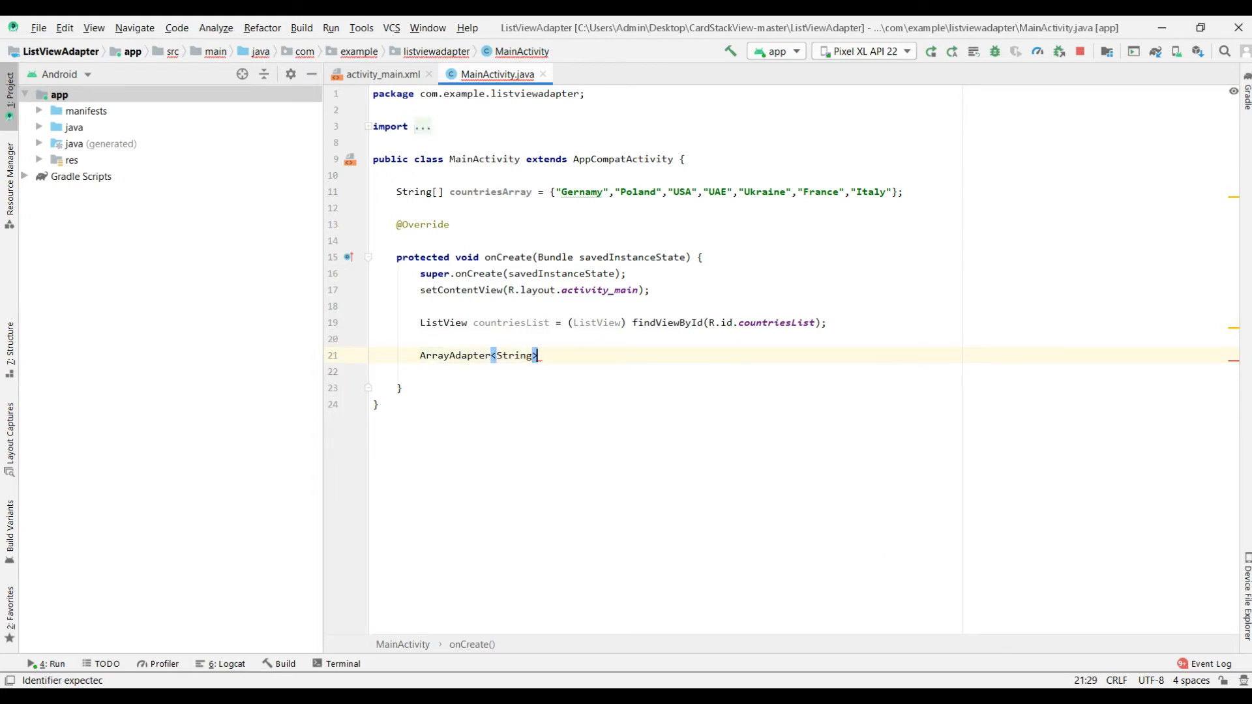
type("adapter")
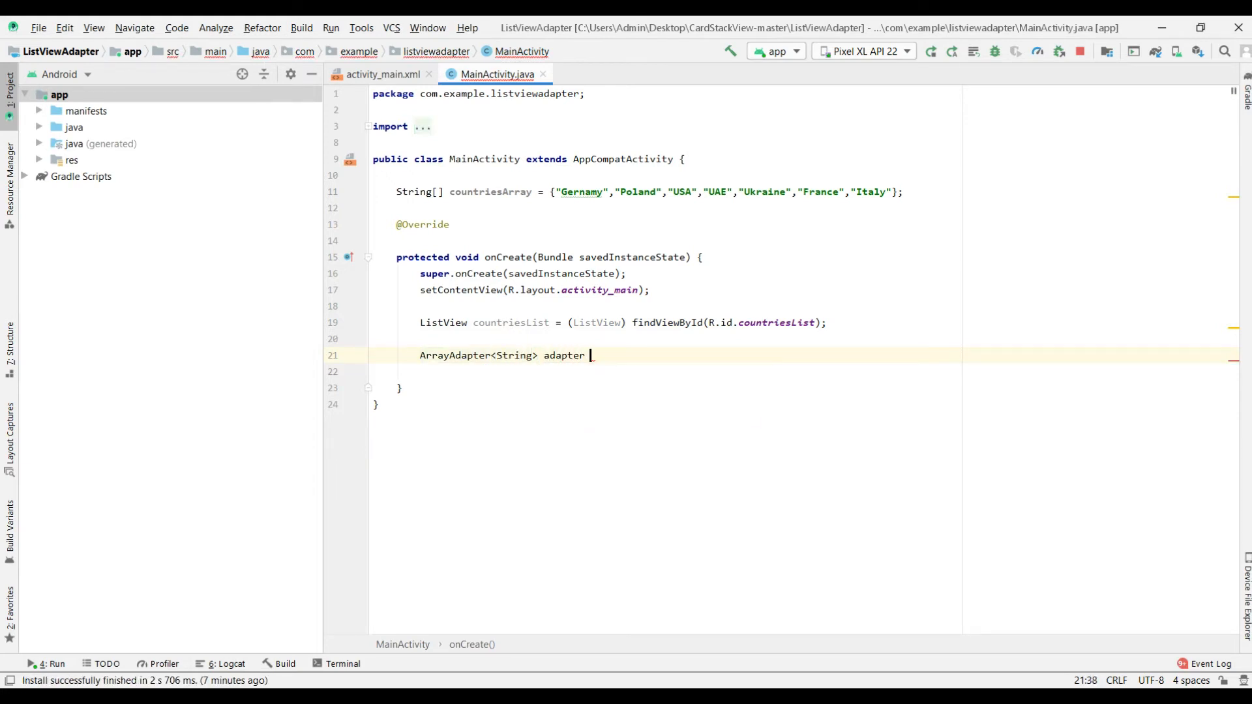
type("= new ArrayAdapter<>()")
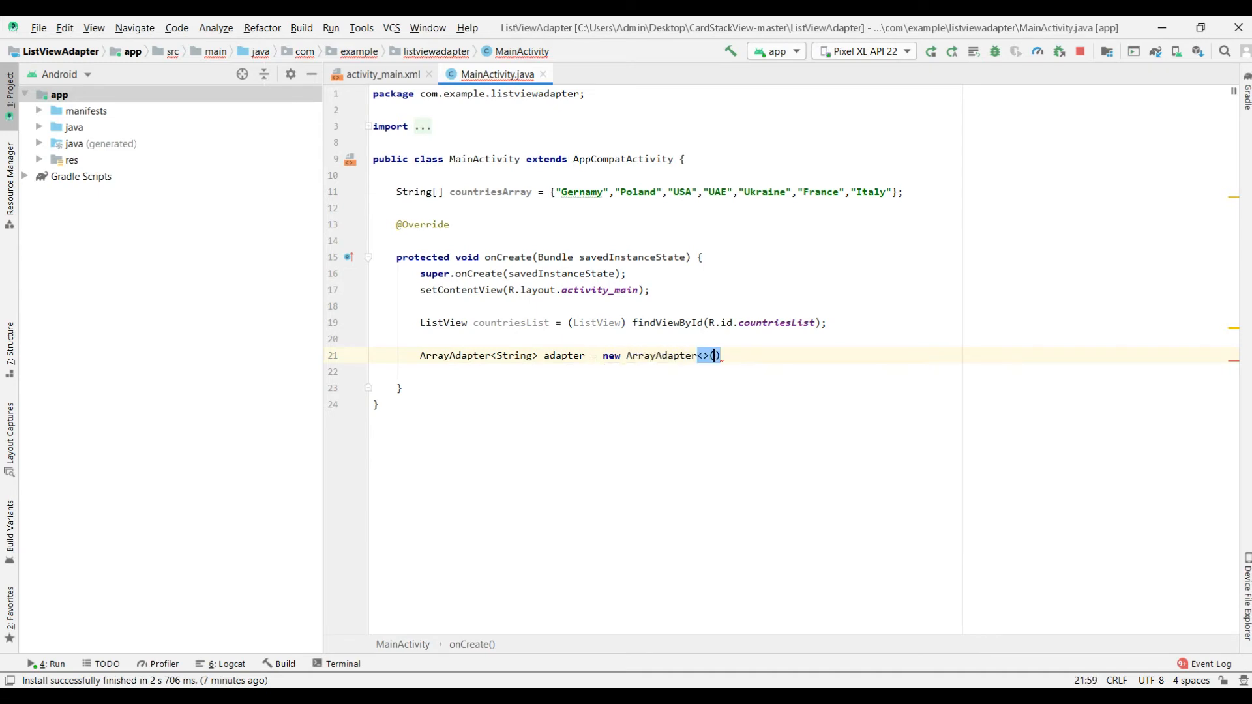
type(";")
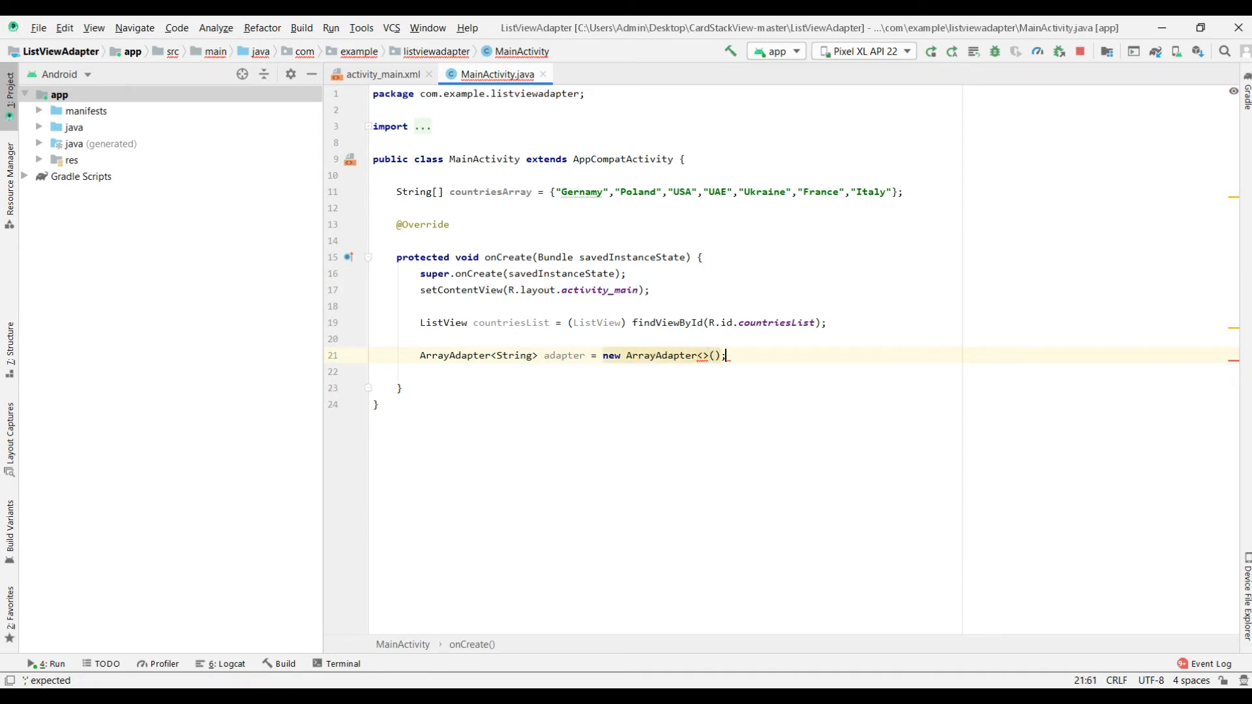
type("String")
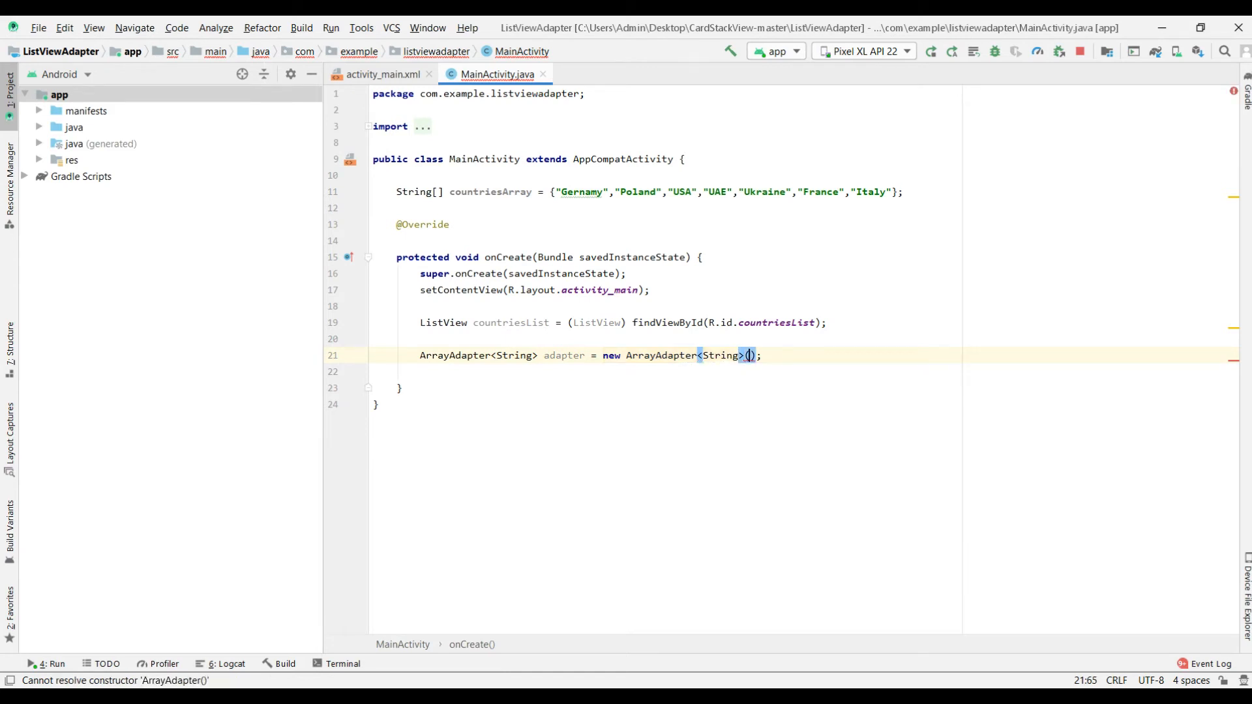
type("this,")
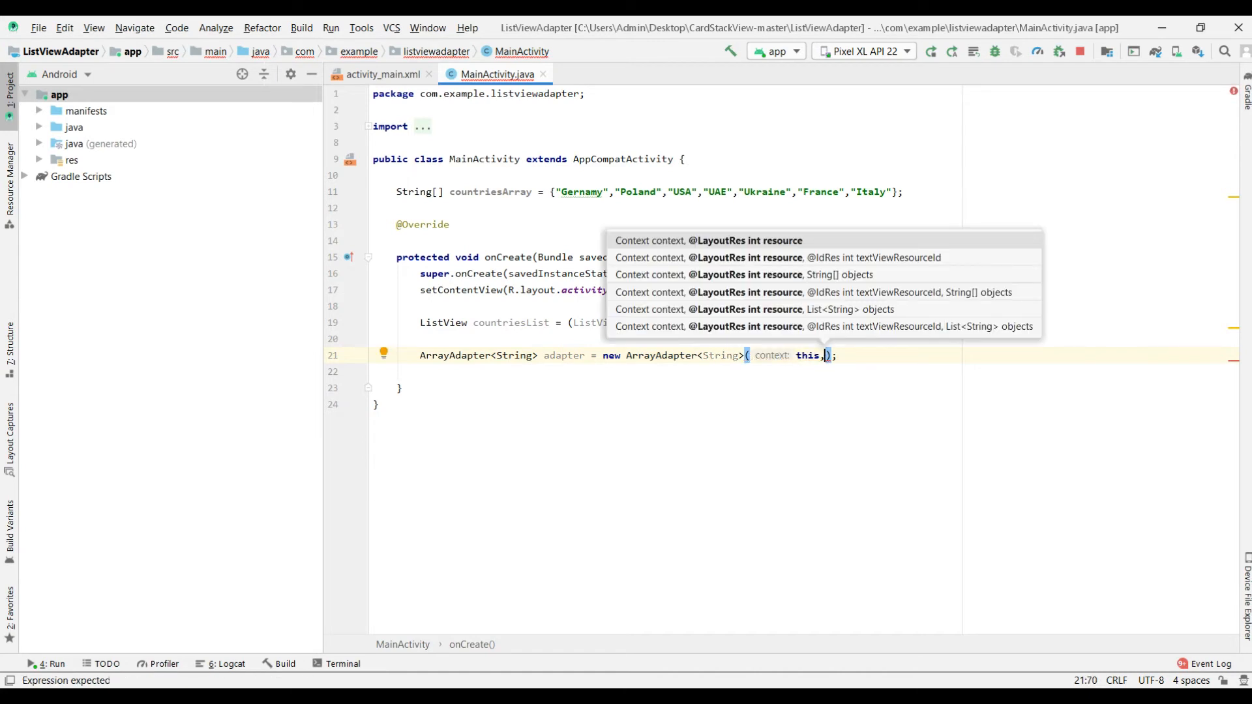
Step: Complete the adapter arguments with android.R.layout.simple_list_item_1 and countriesArray
type("android")
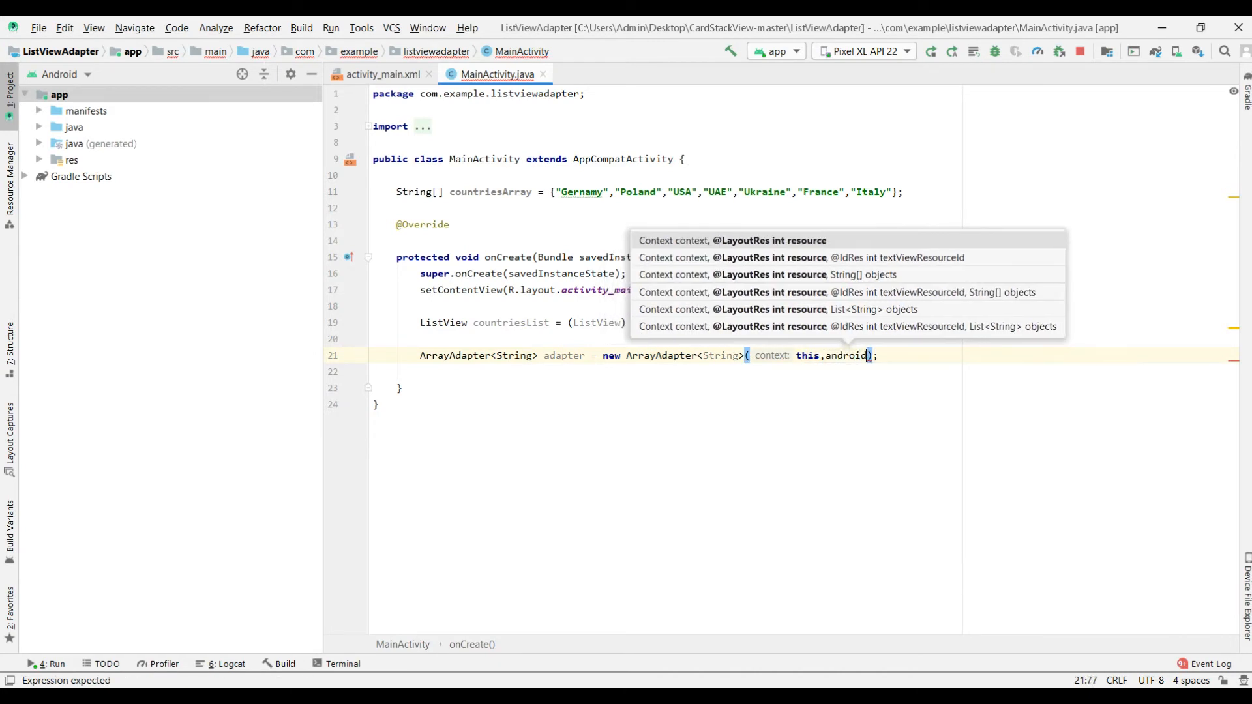
type(".")
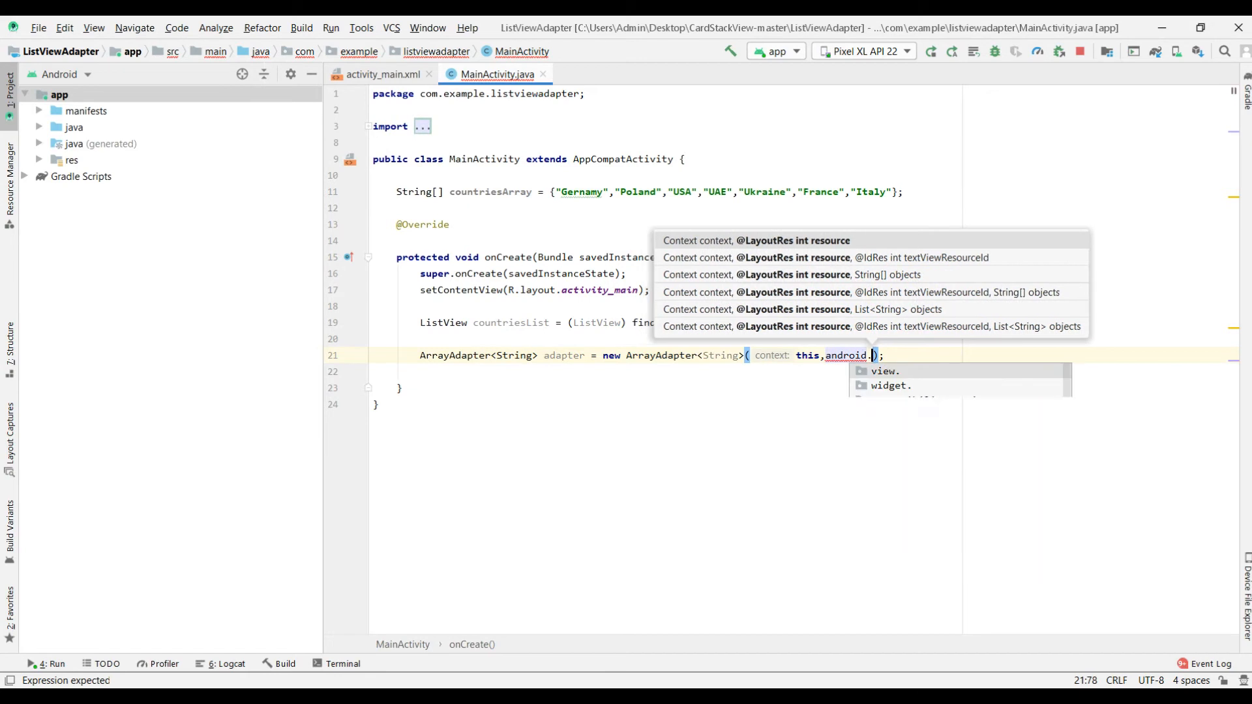
type("R.layout.")
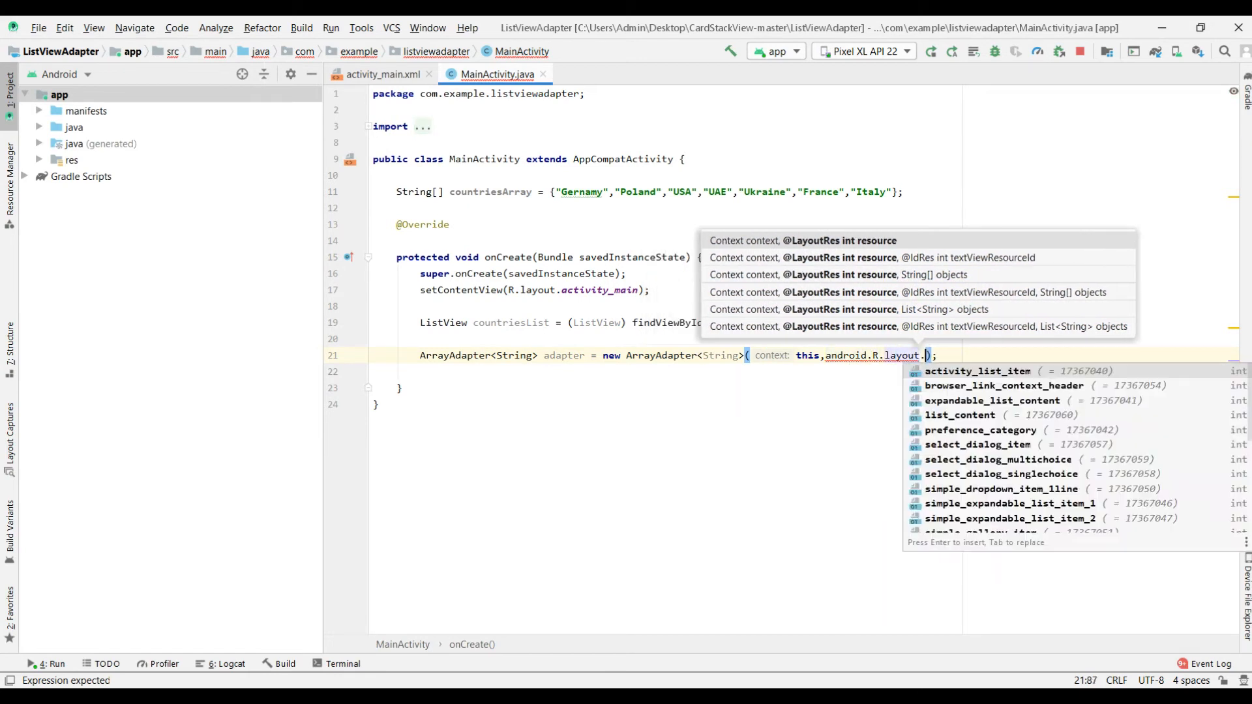
type("sim")
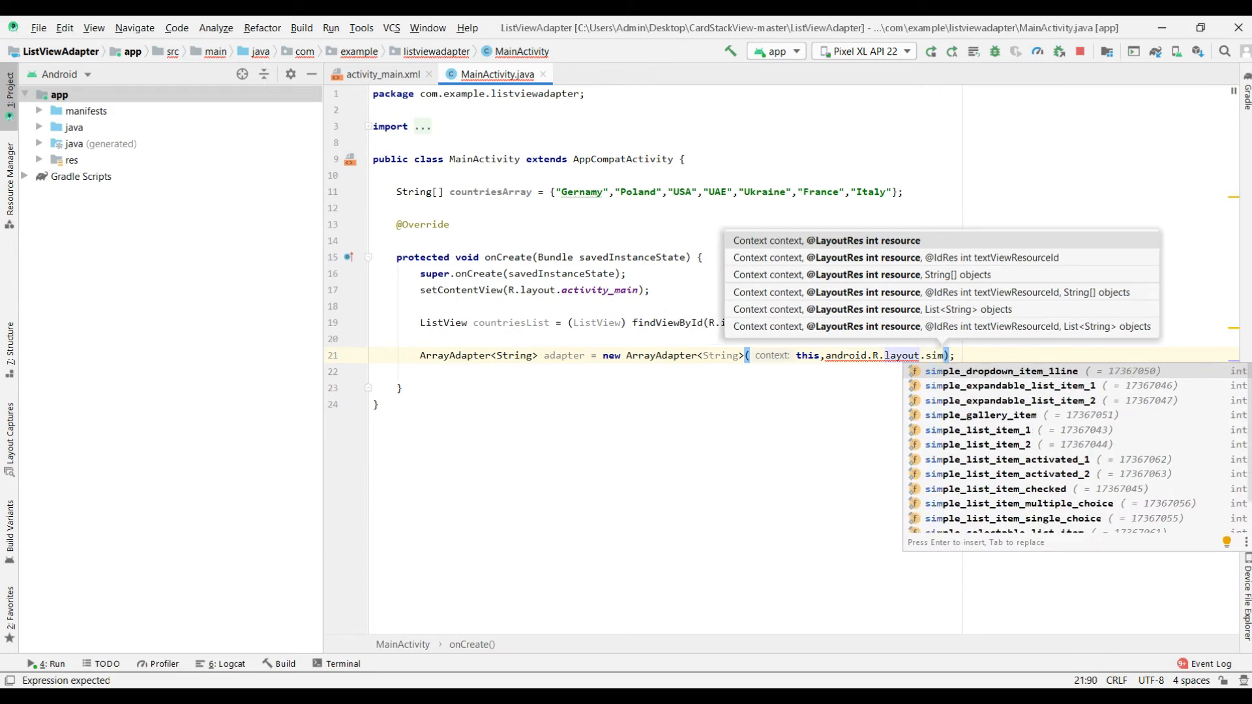
key("Down")
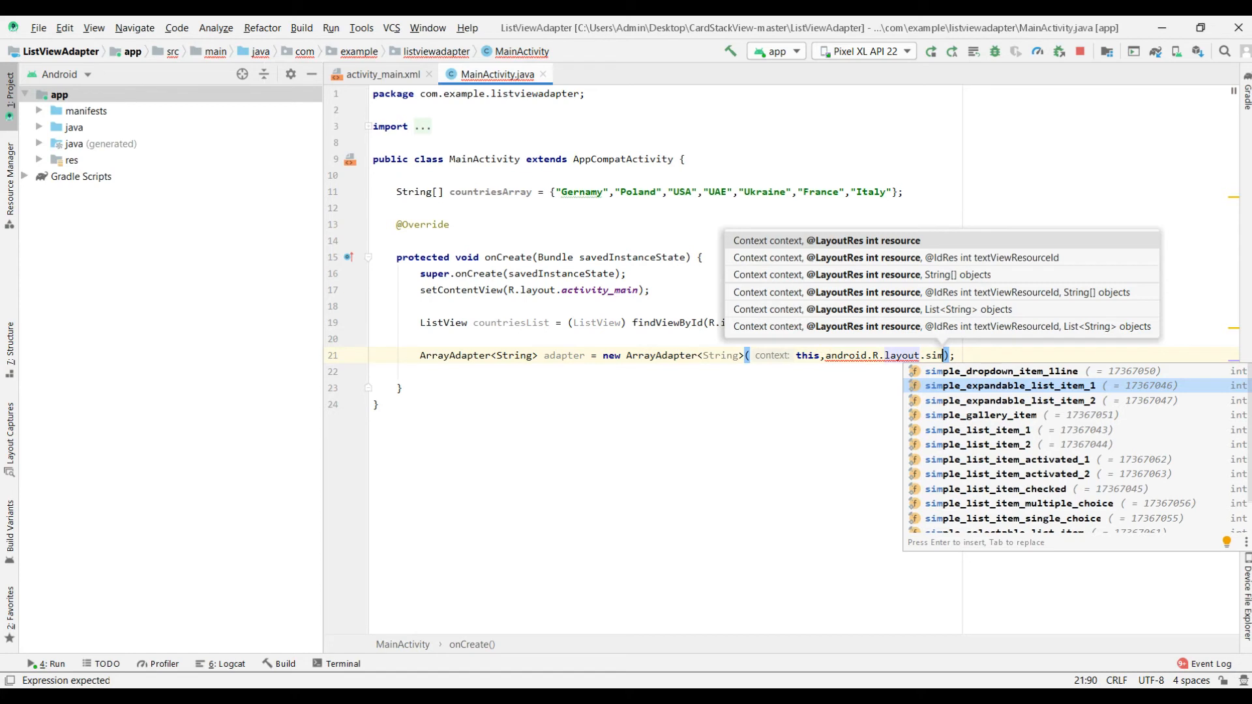
type("ple")
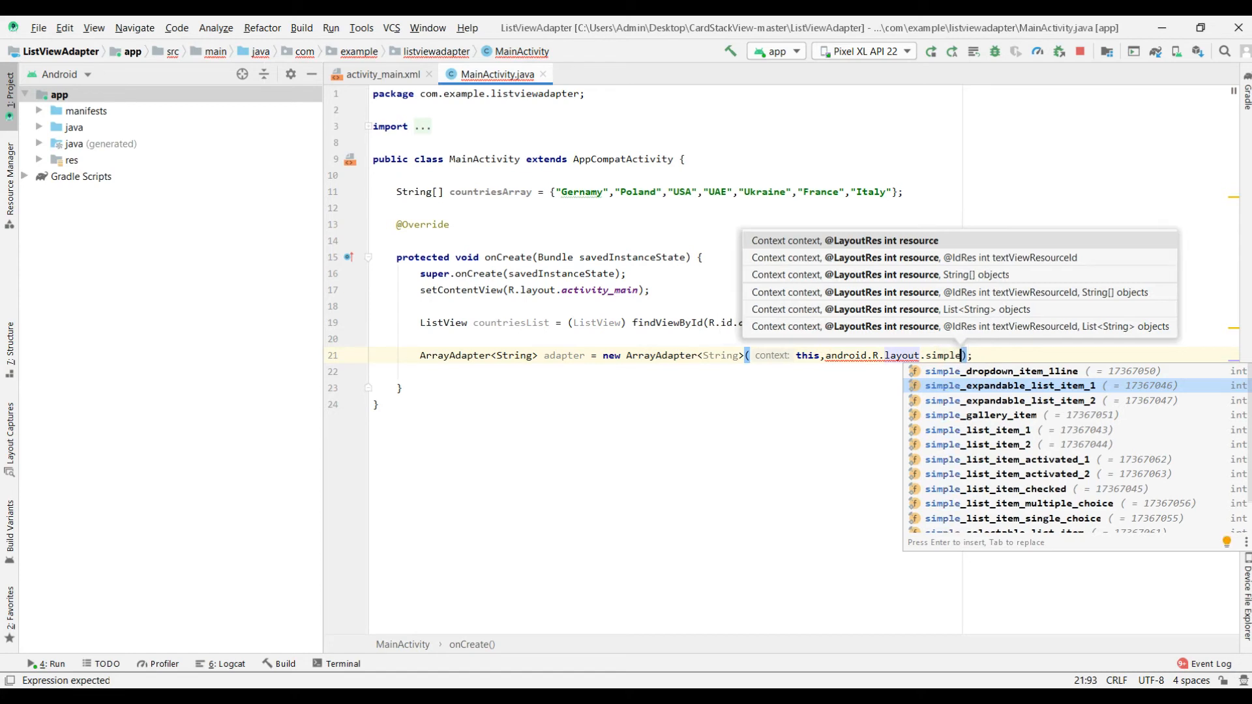
type("_list_item_1")
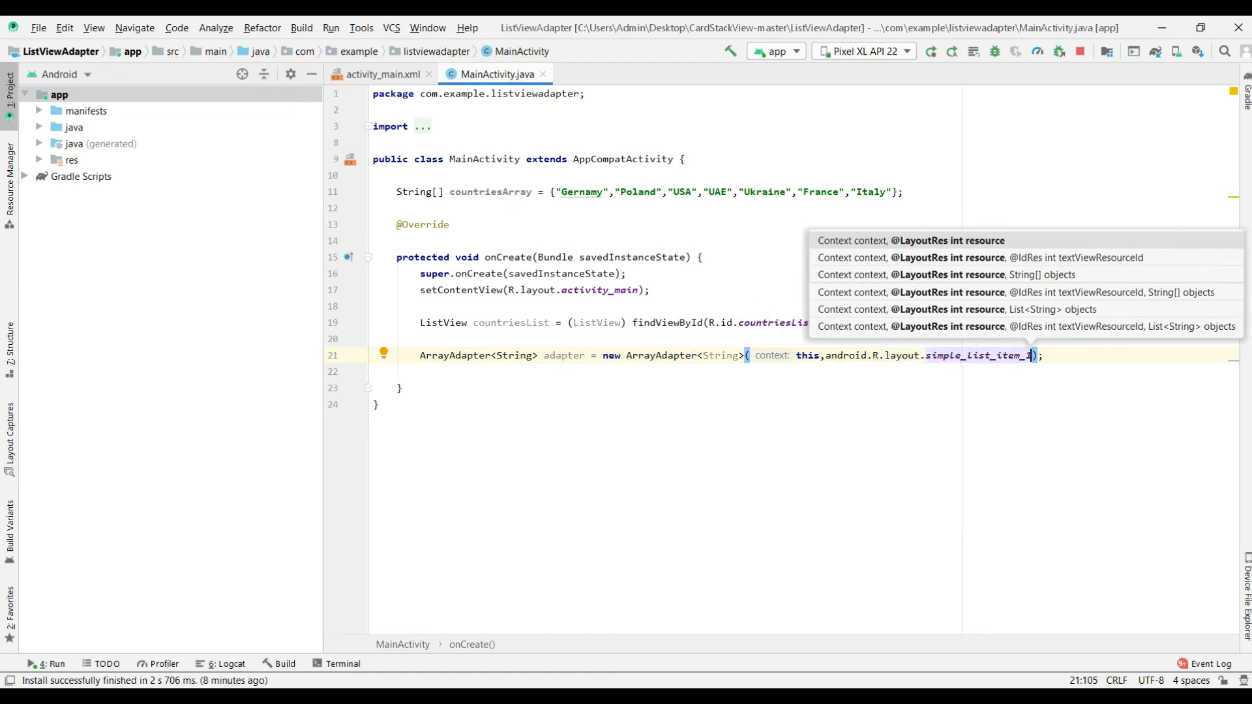
type(",")
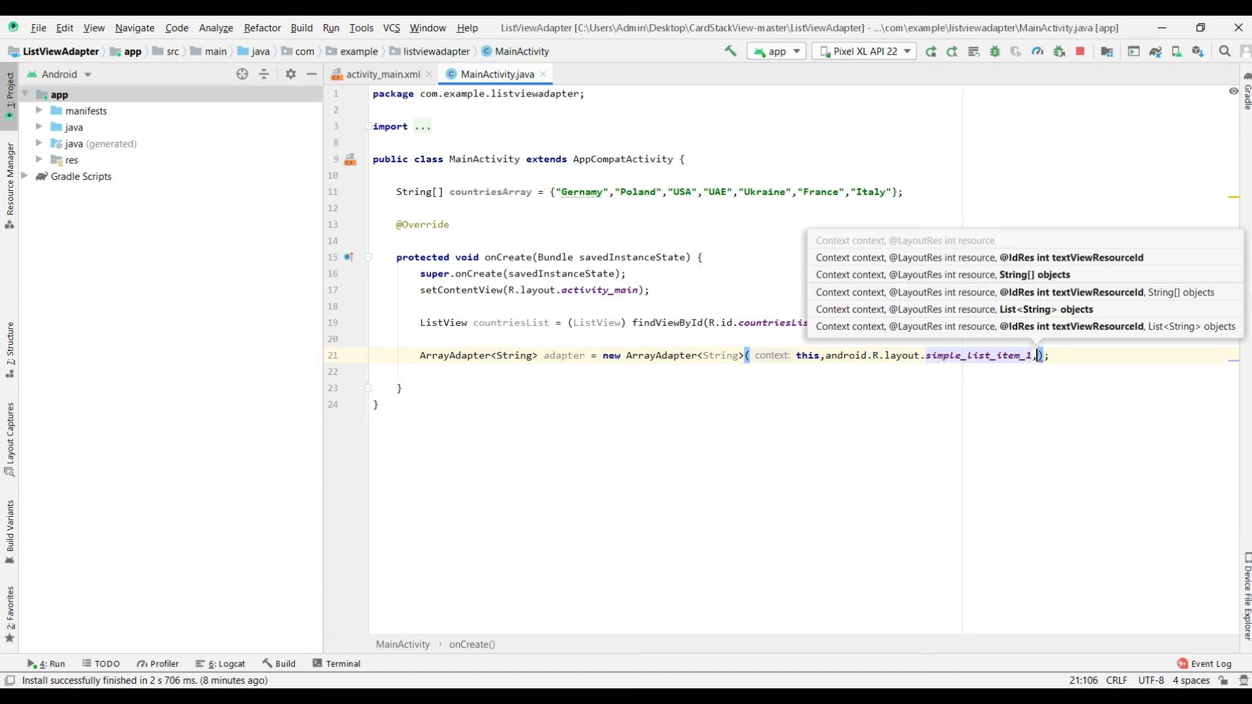
type("countriesArray")
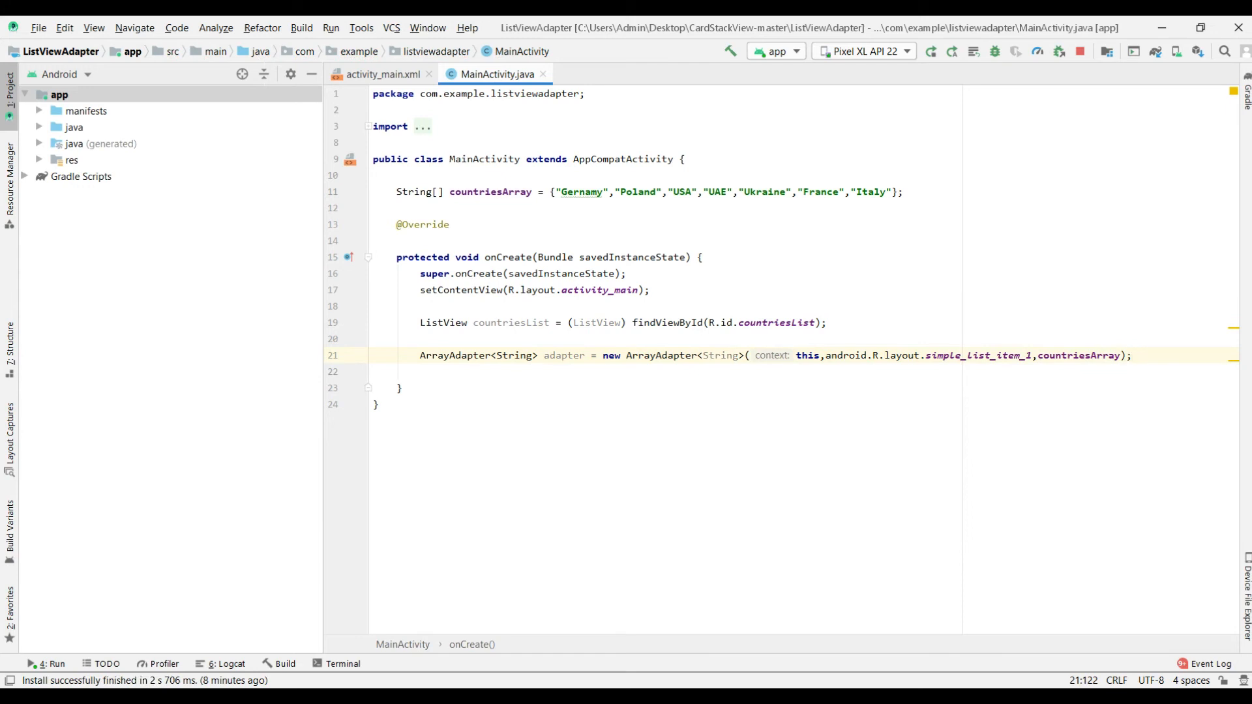
Step: Add countriesList.setAdapter(adapter); and run the app on the emulator
type("co")
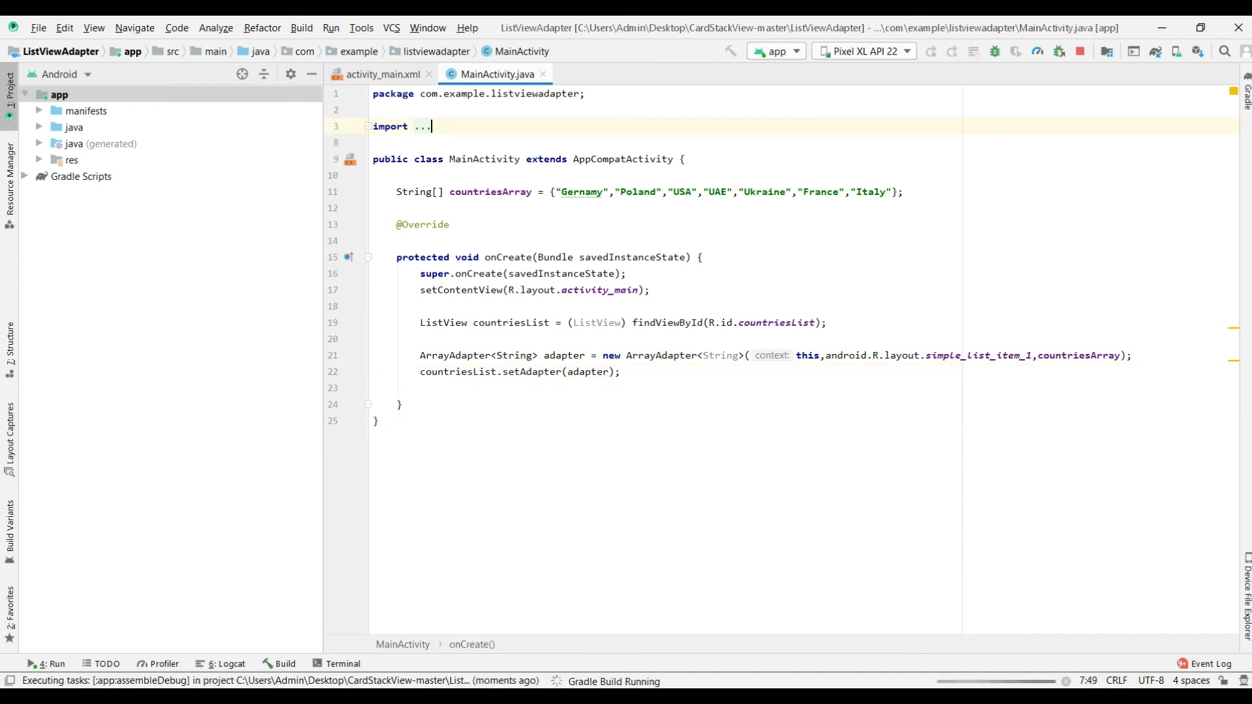
left_click(373, 207)
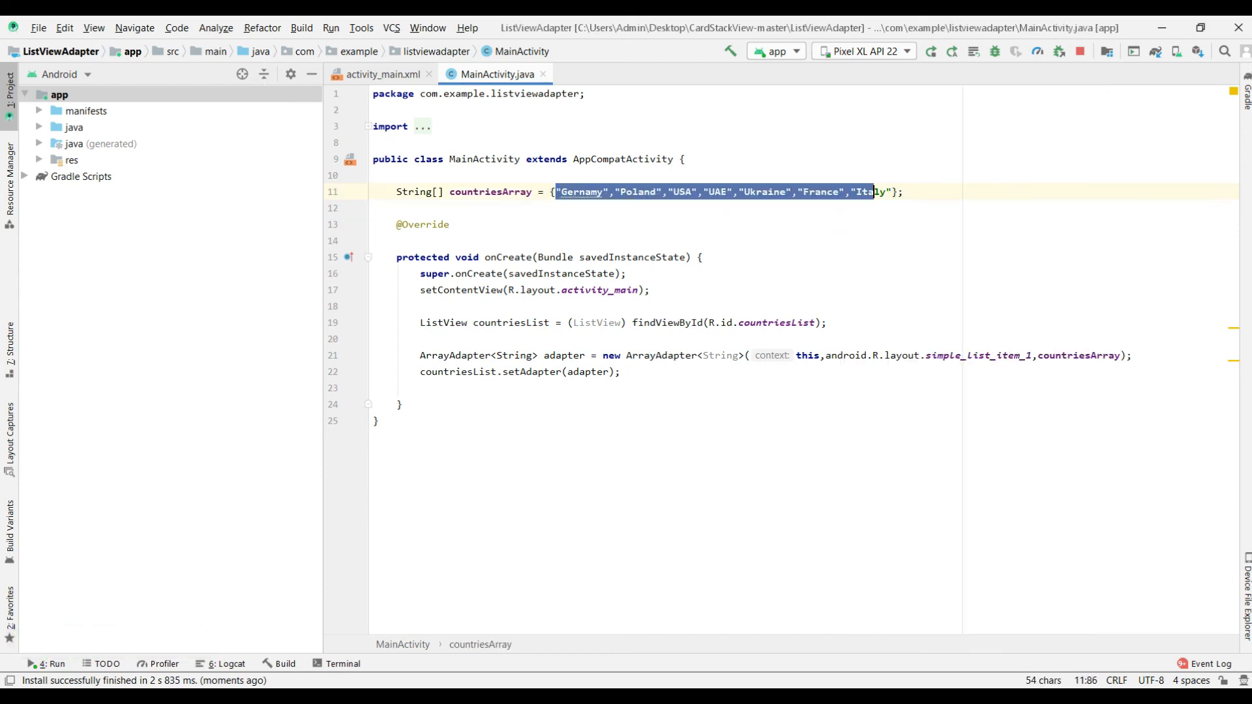
Step: Duplicate the seven country names in countriesArray and rerun to see the scrolling list in the emulator
left_click(889, 192)
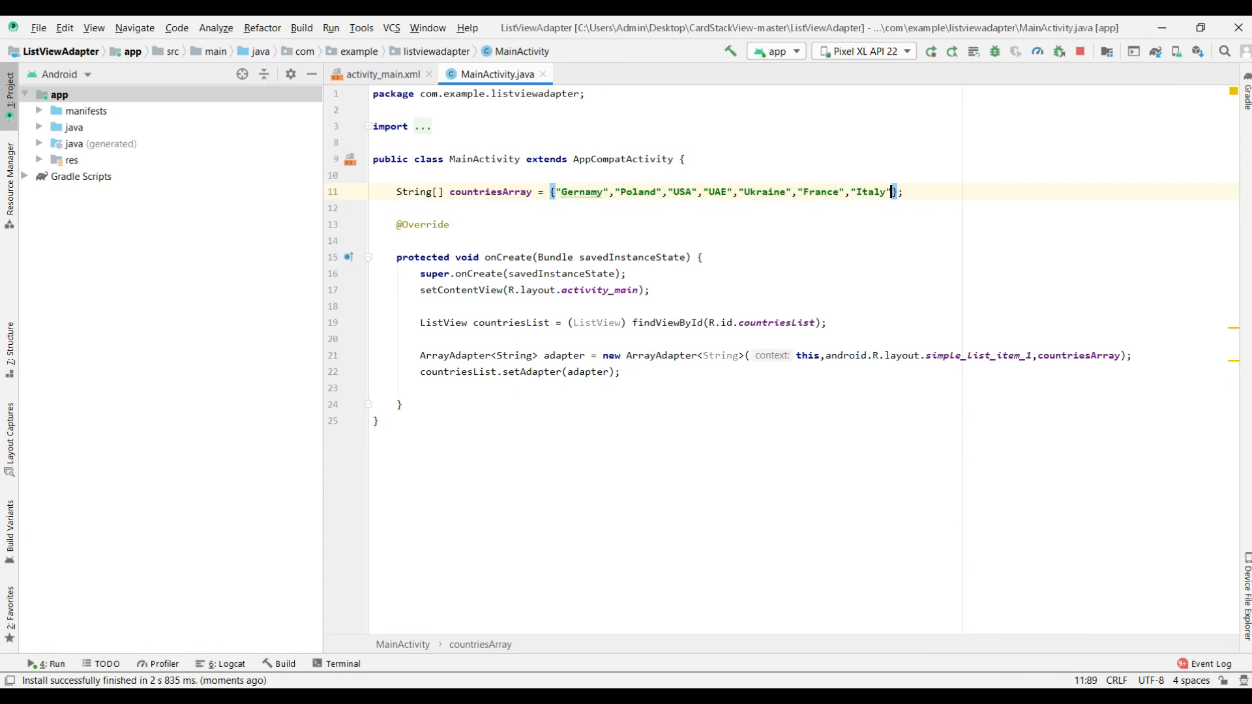
key("Enter")
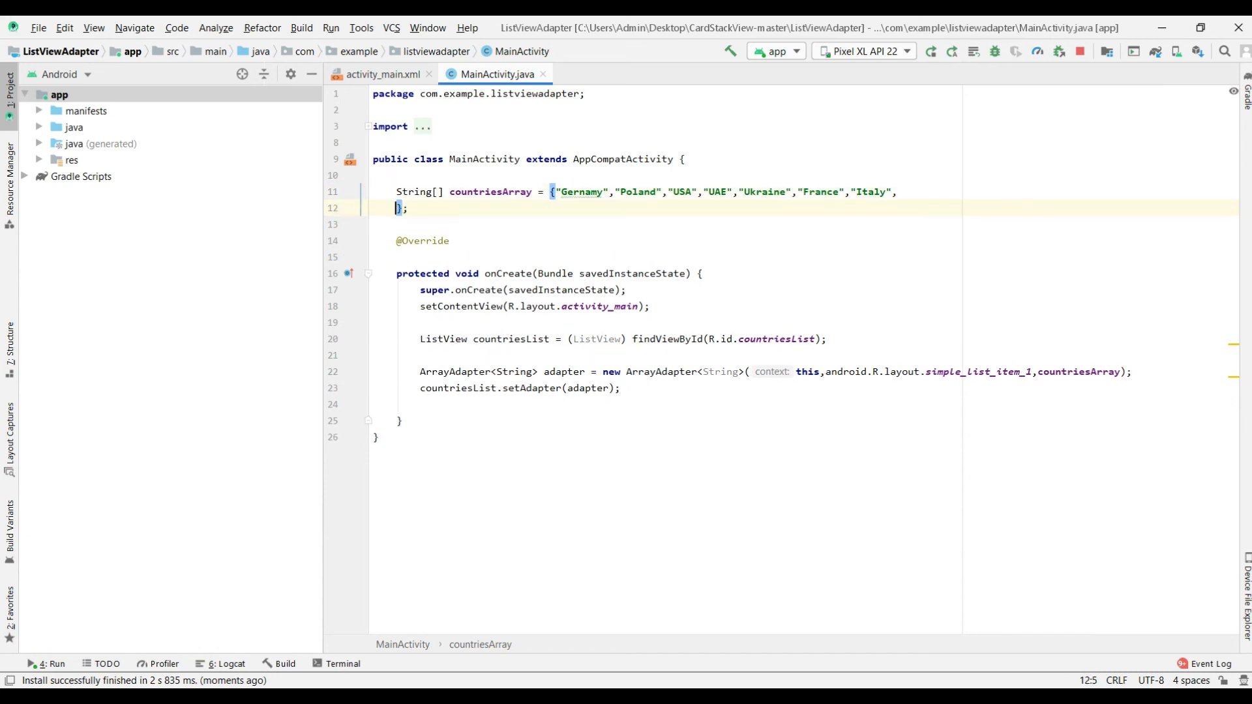
key("ctrl+alt+l")
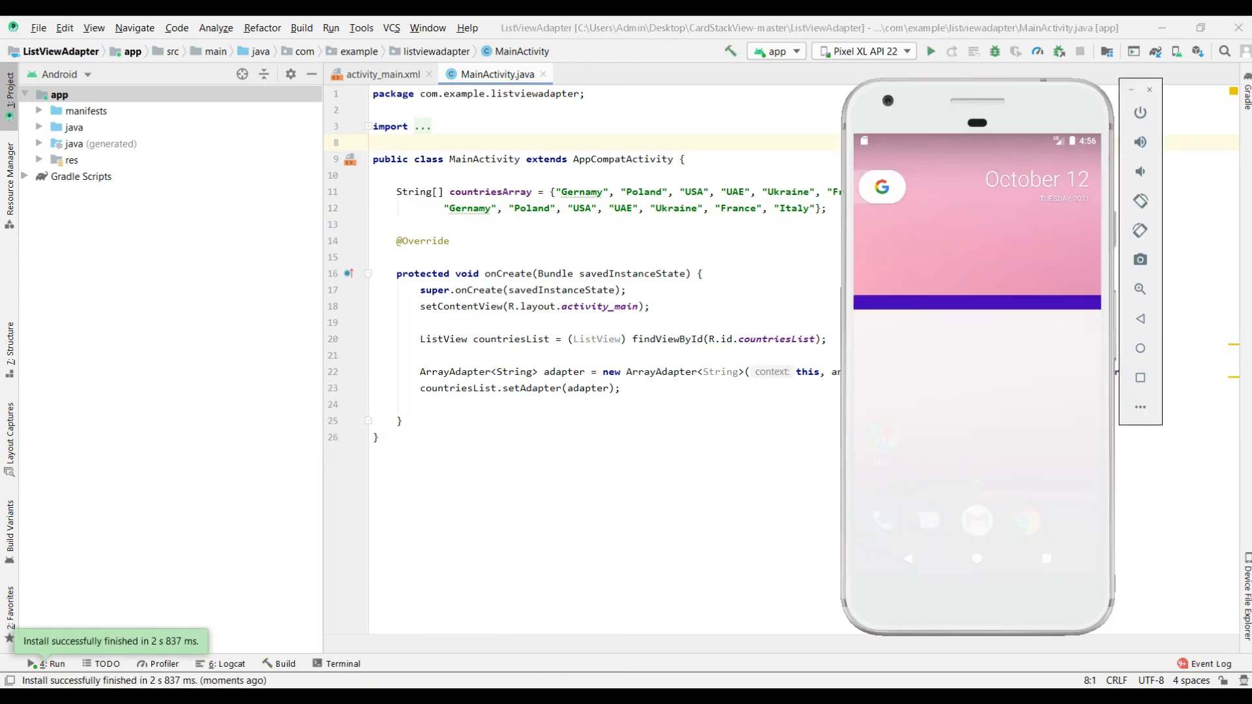
left_click(930, 51)
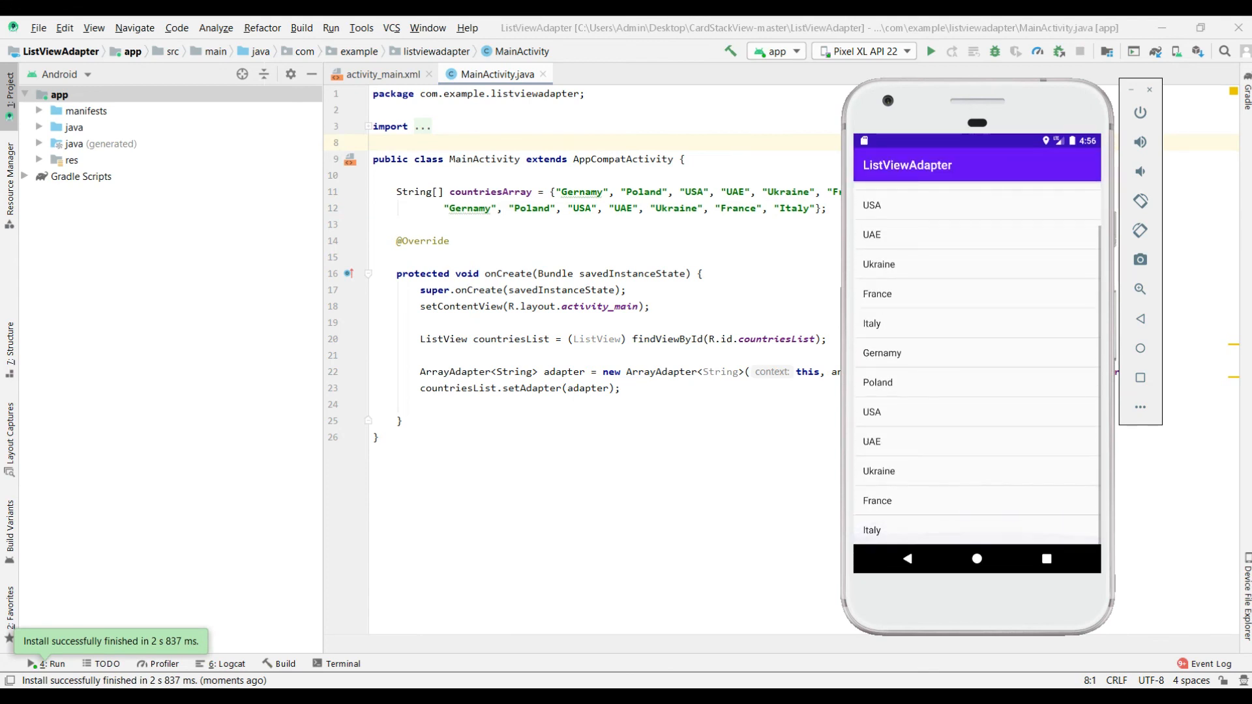